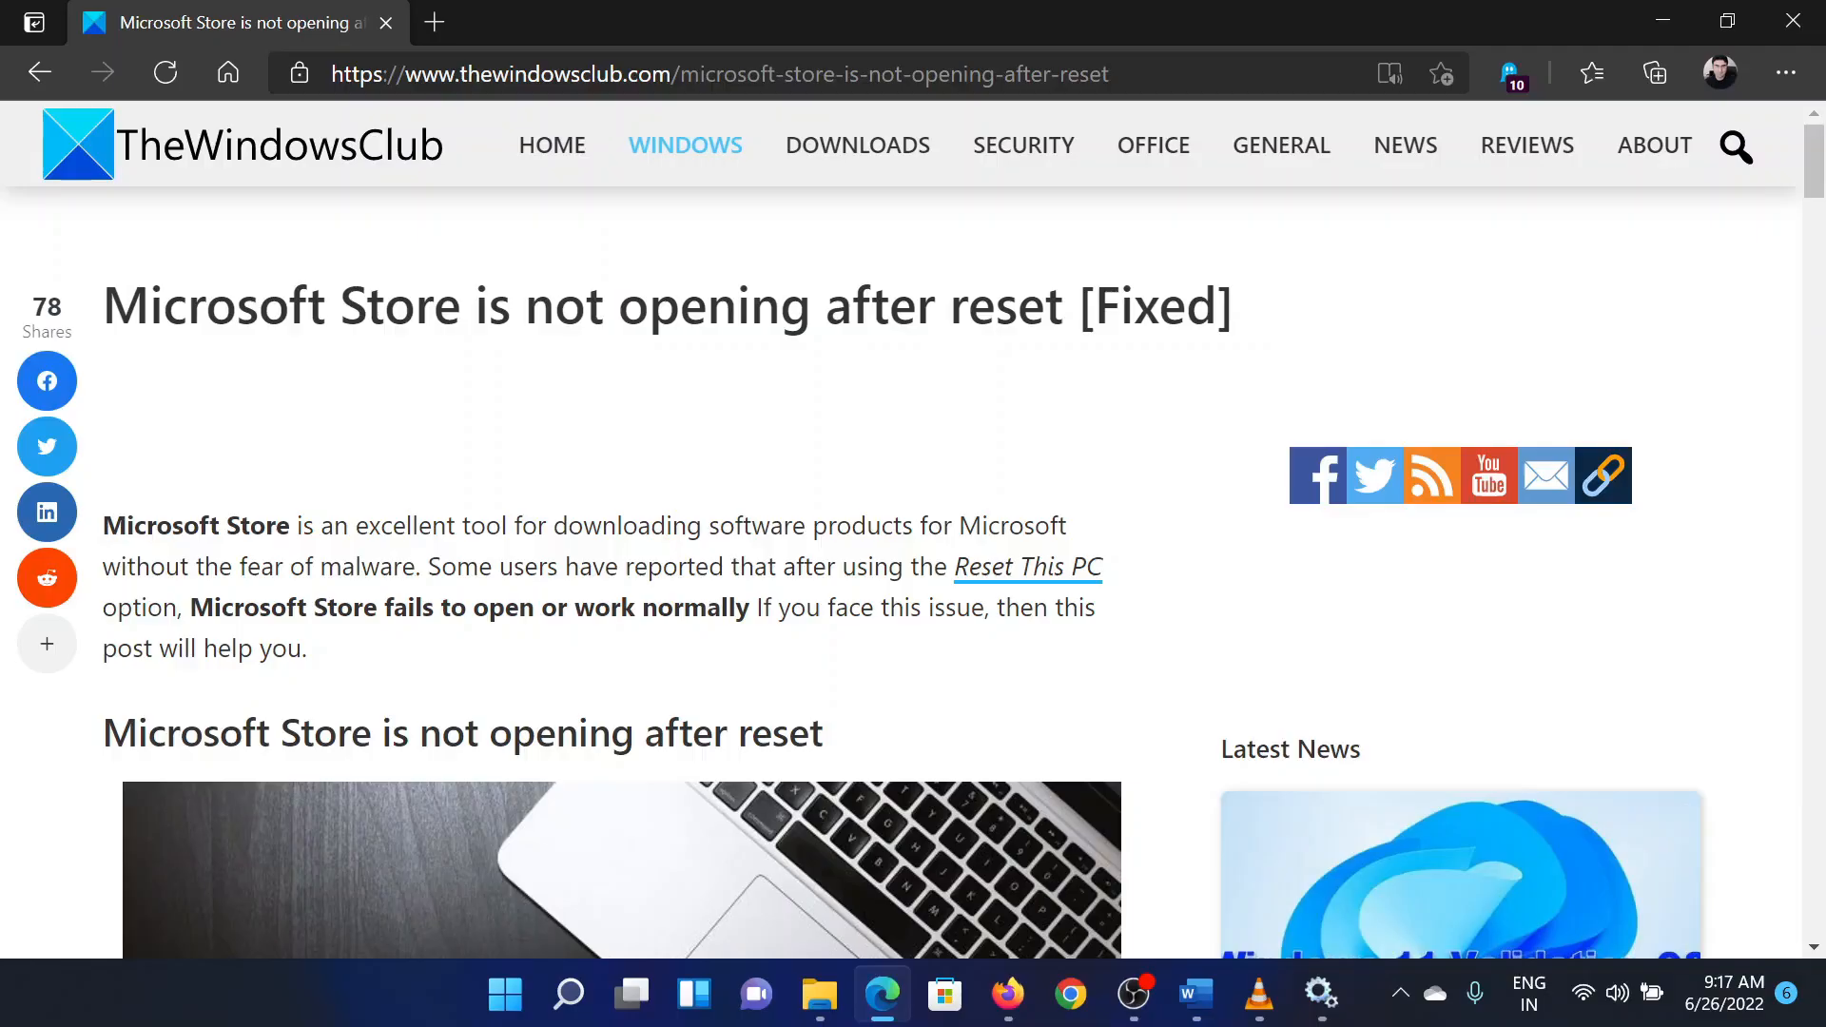
mouse_move(521, 468)
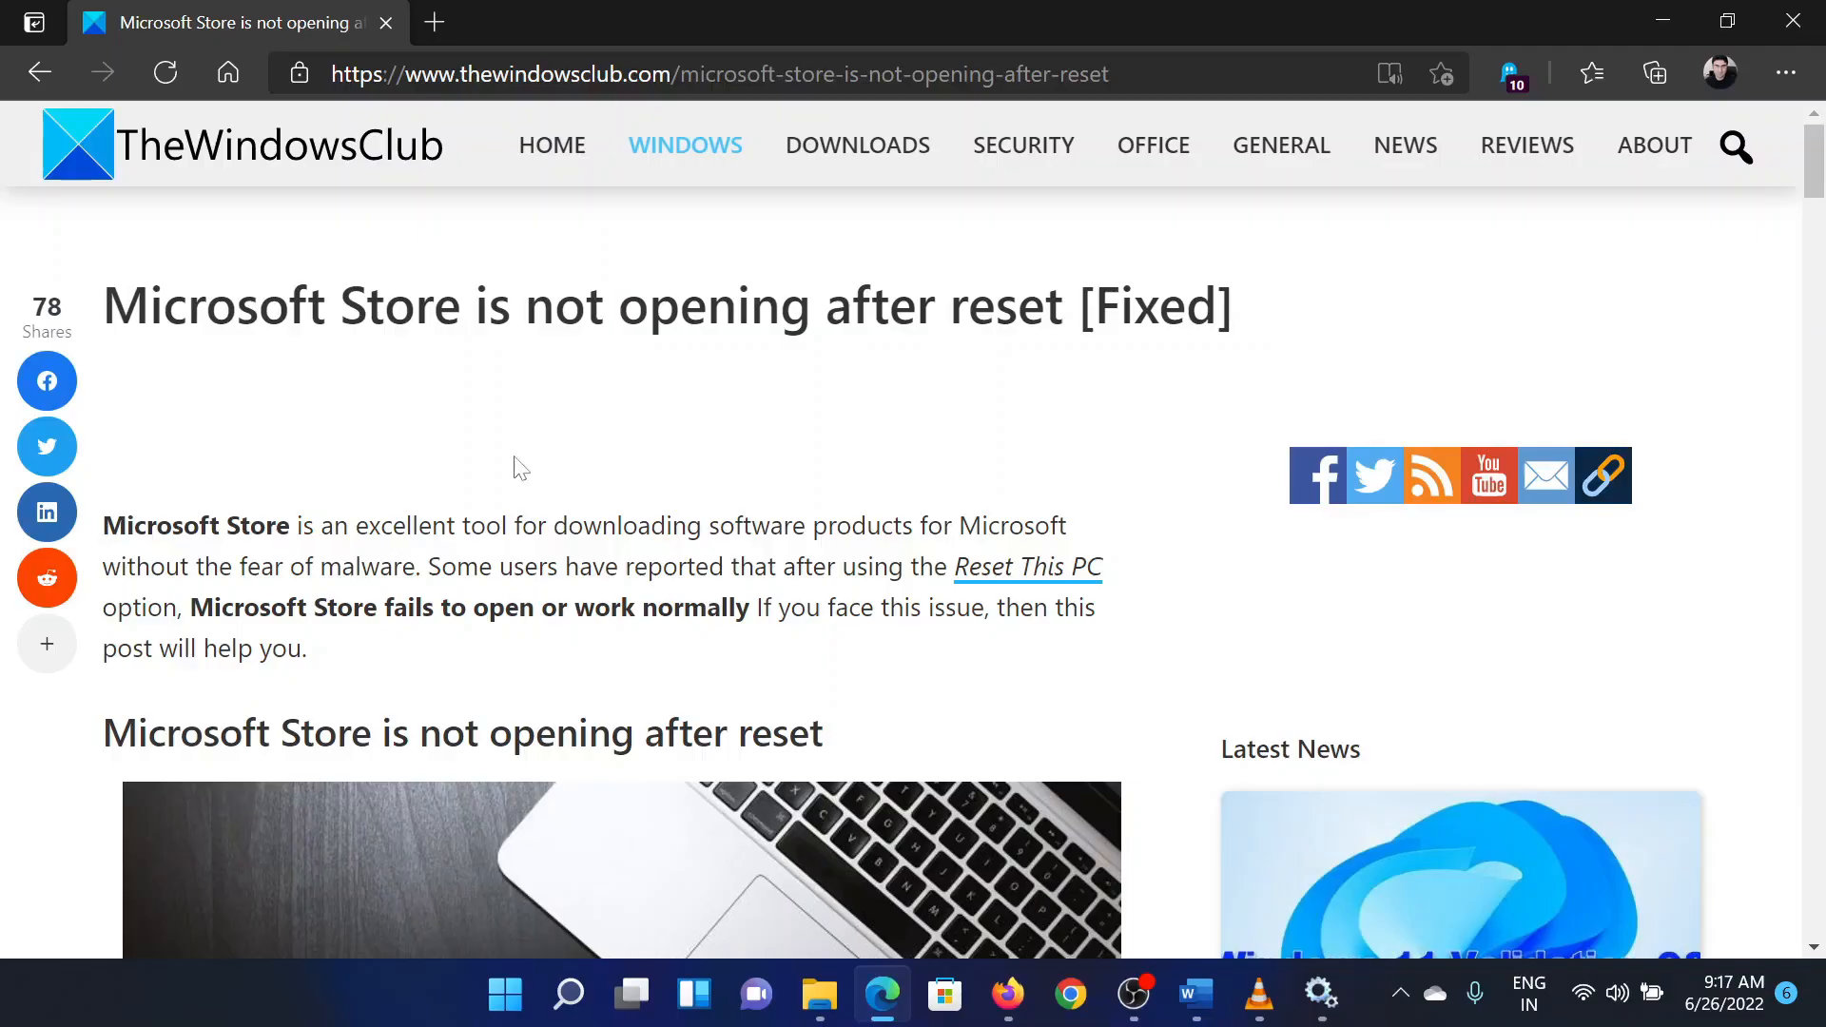
Step: Scroll the Edge article down to its numbered list of seven Microsoft Store fixes
drag(103, 304, 1065, 304)
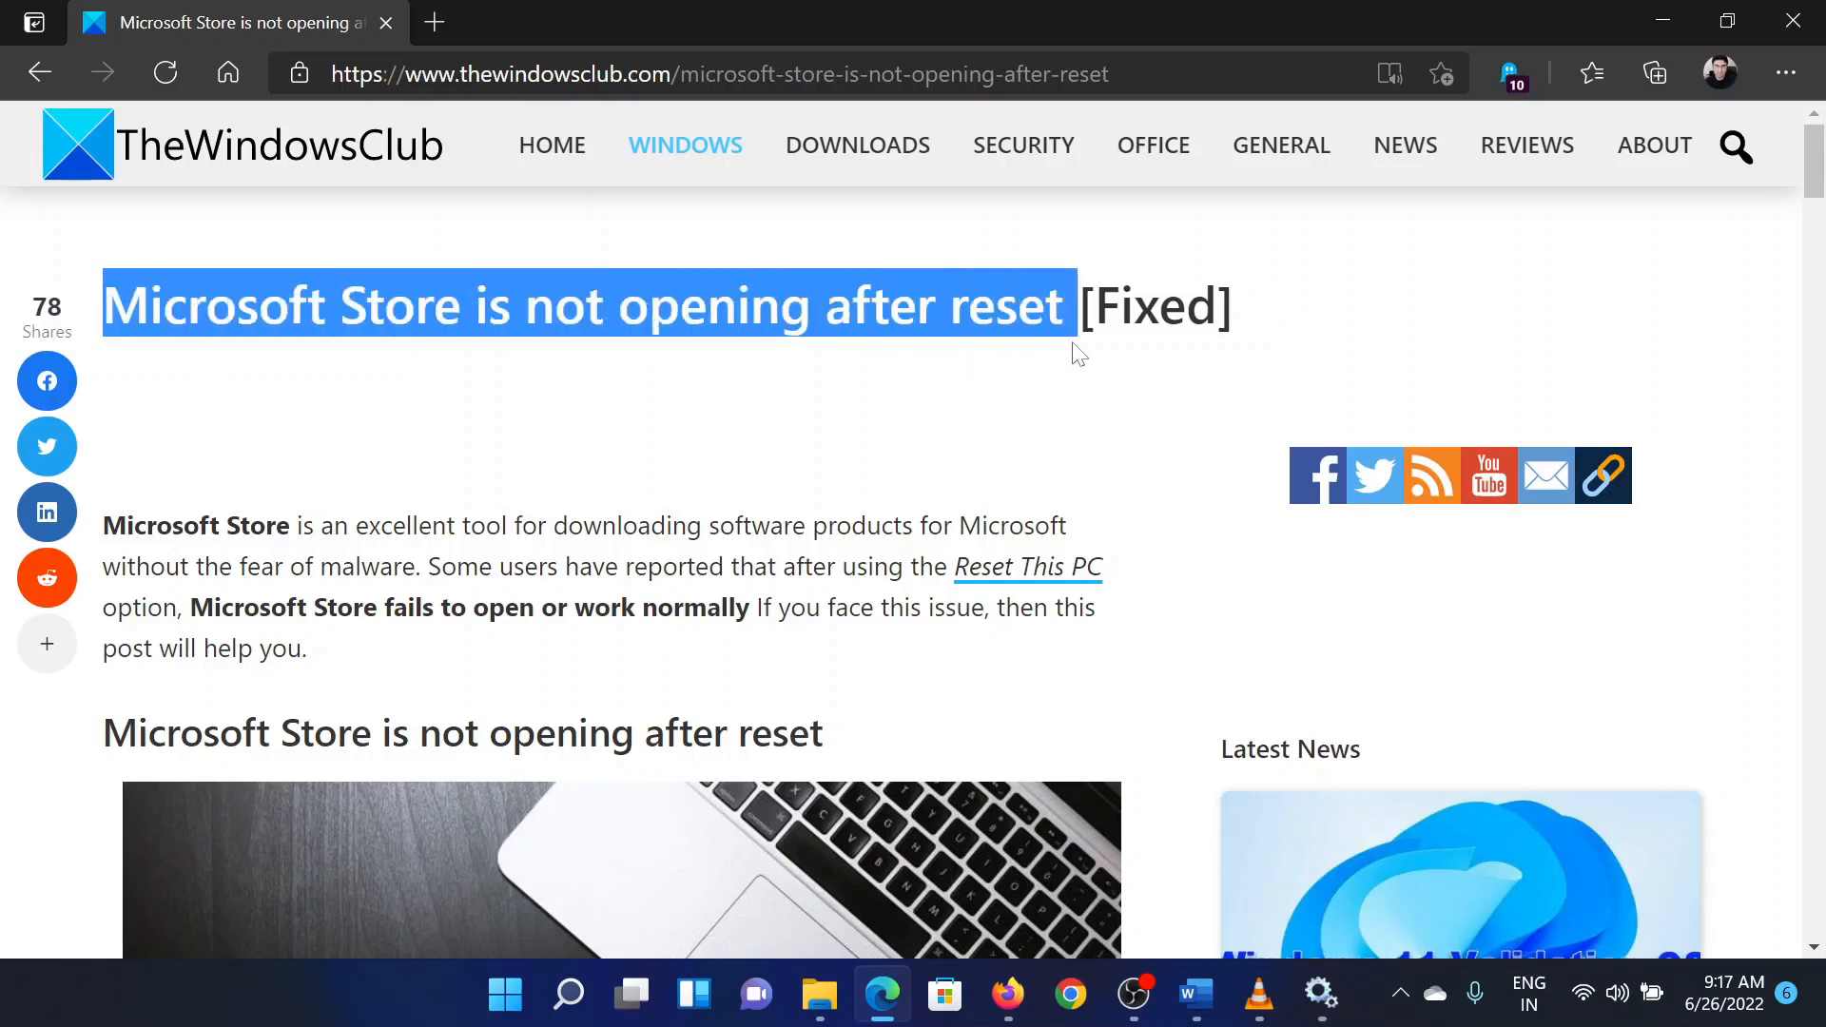
click(955, 438)
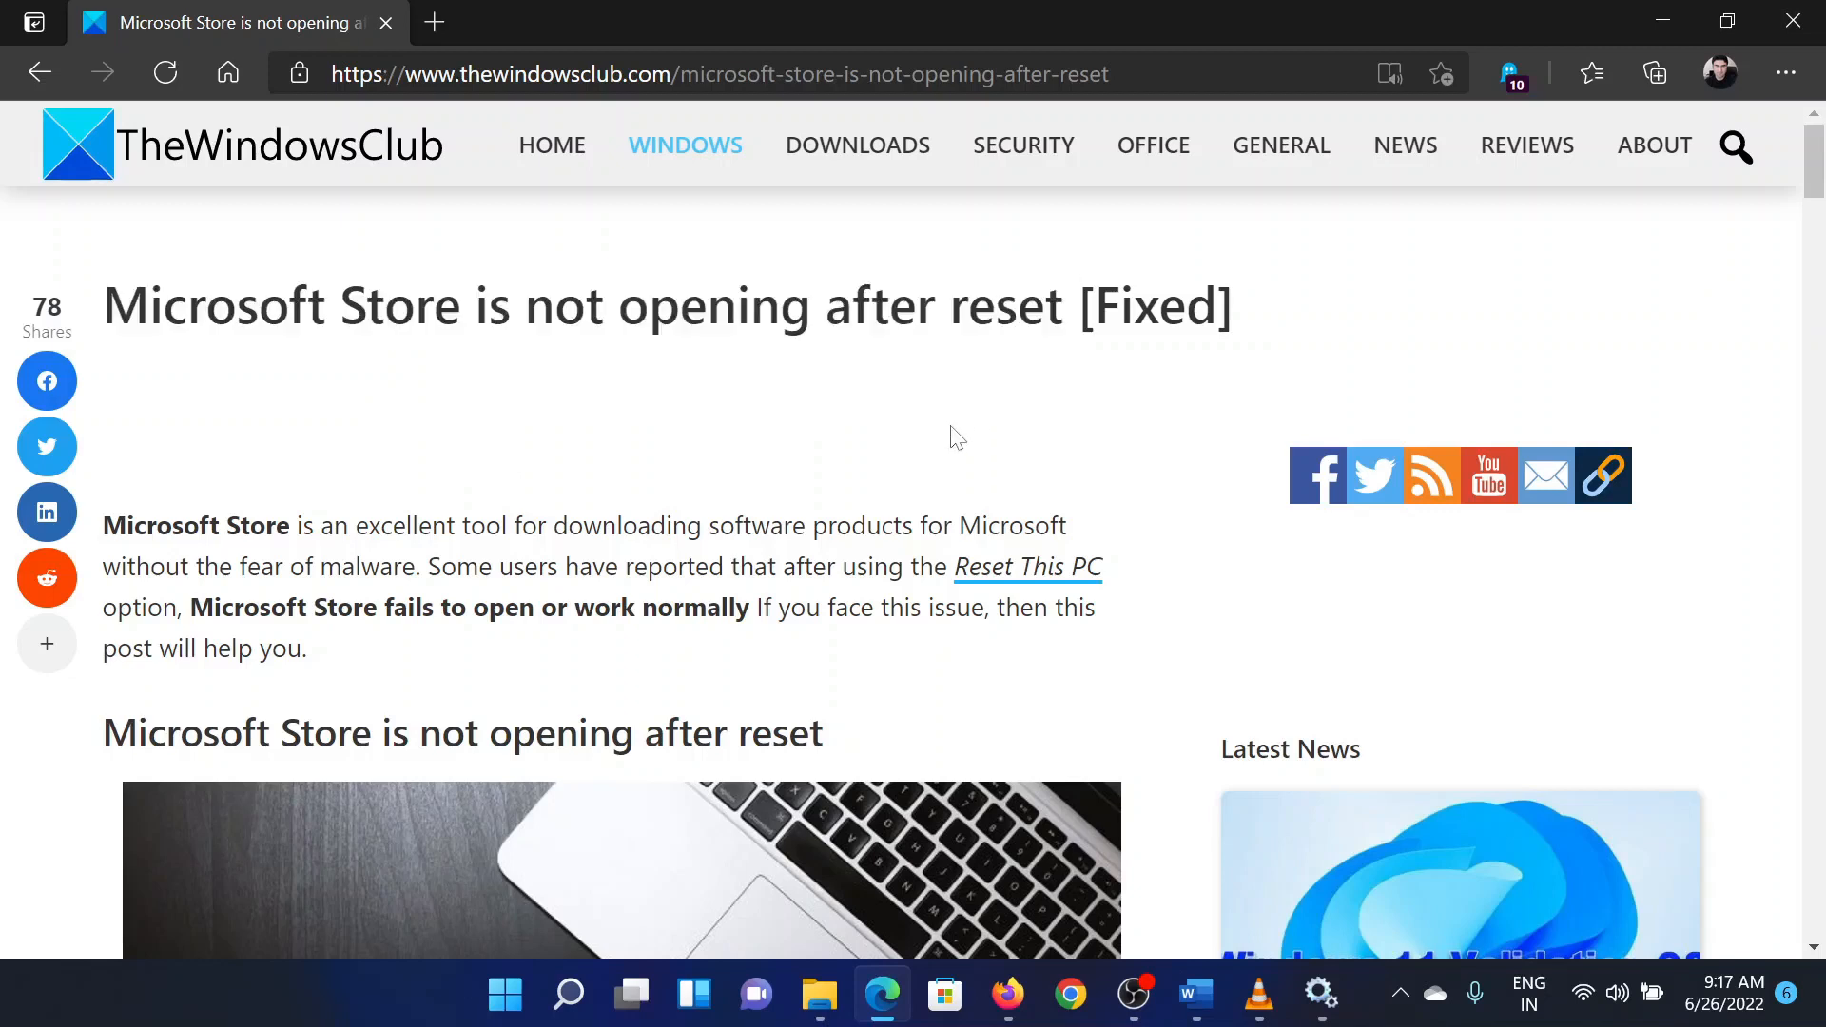
mouse_move(873, 560)
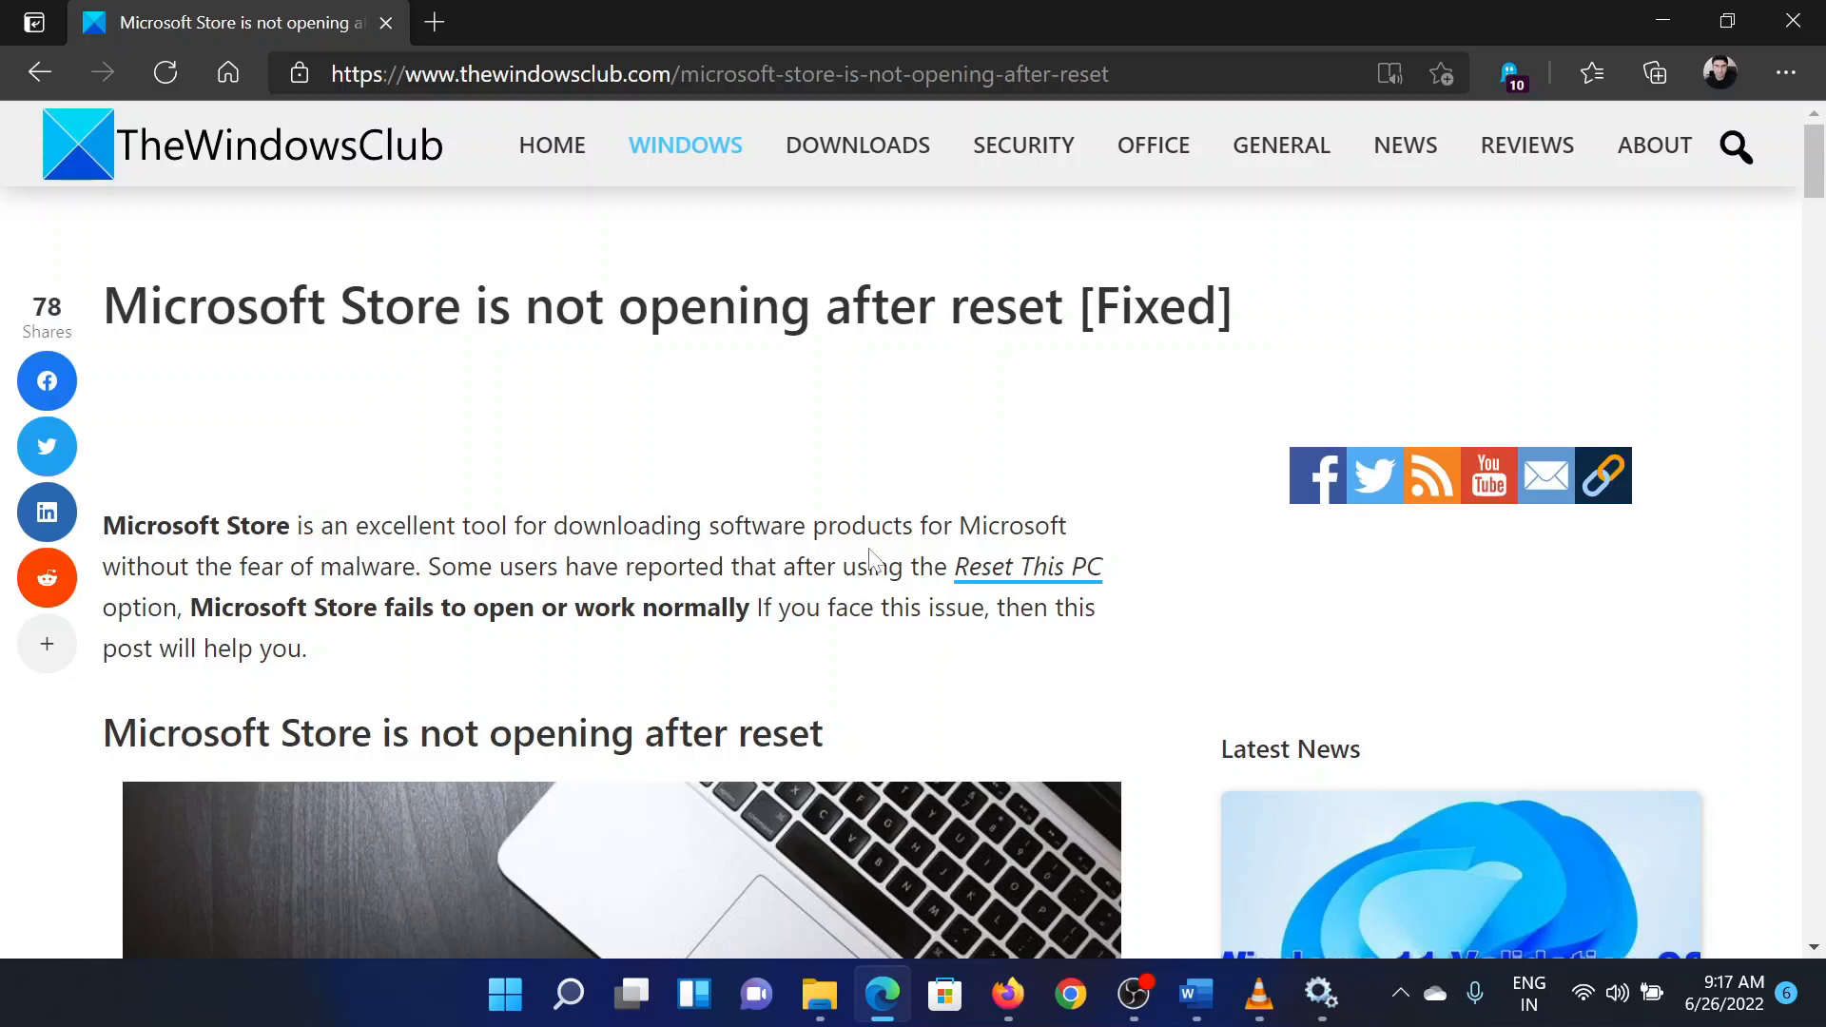
mouse_move(905, 704)
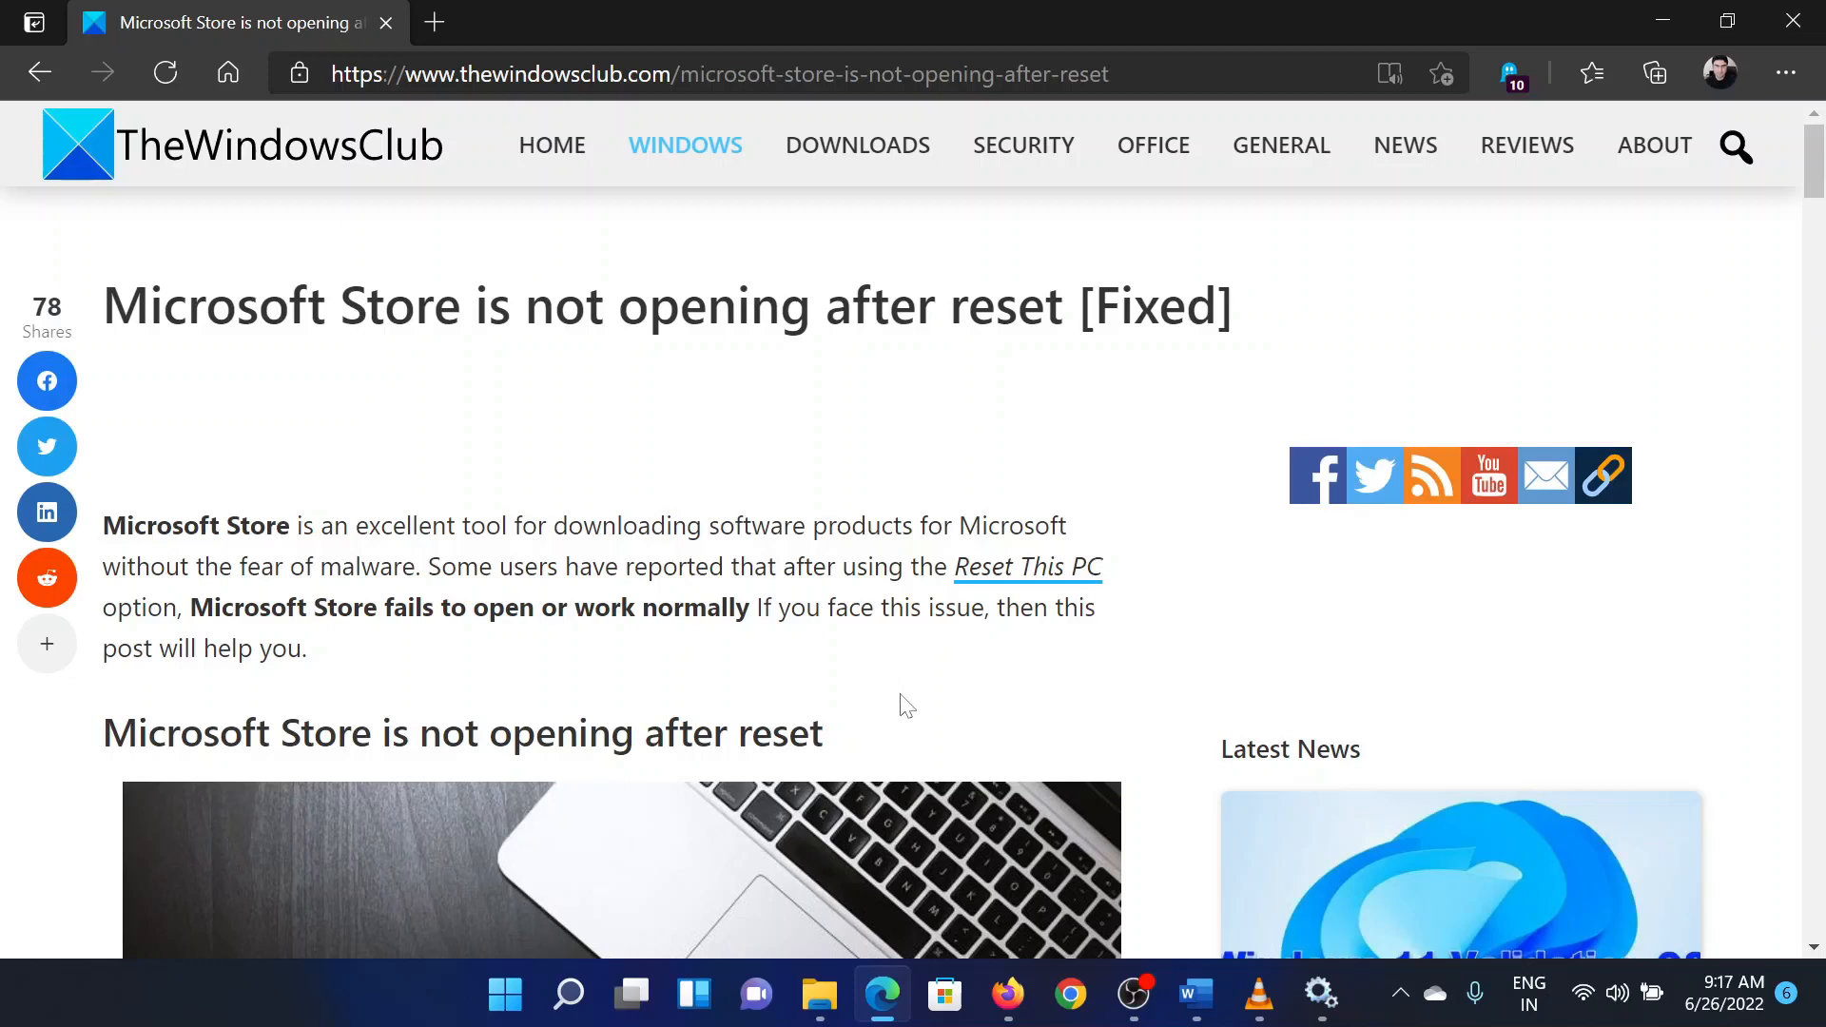
scroll(down, 3)
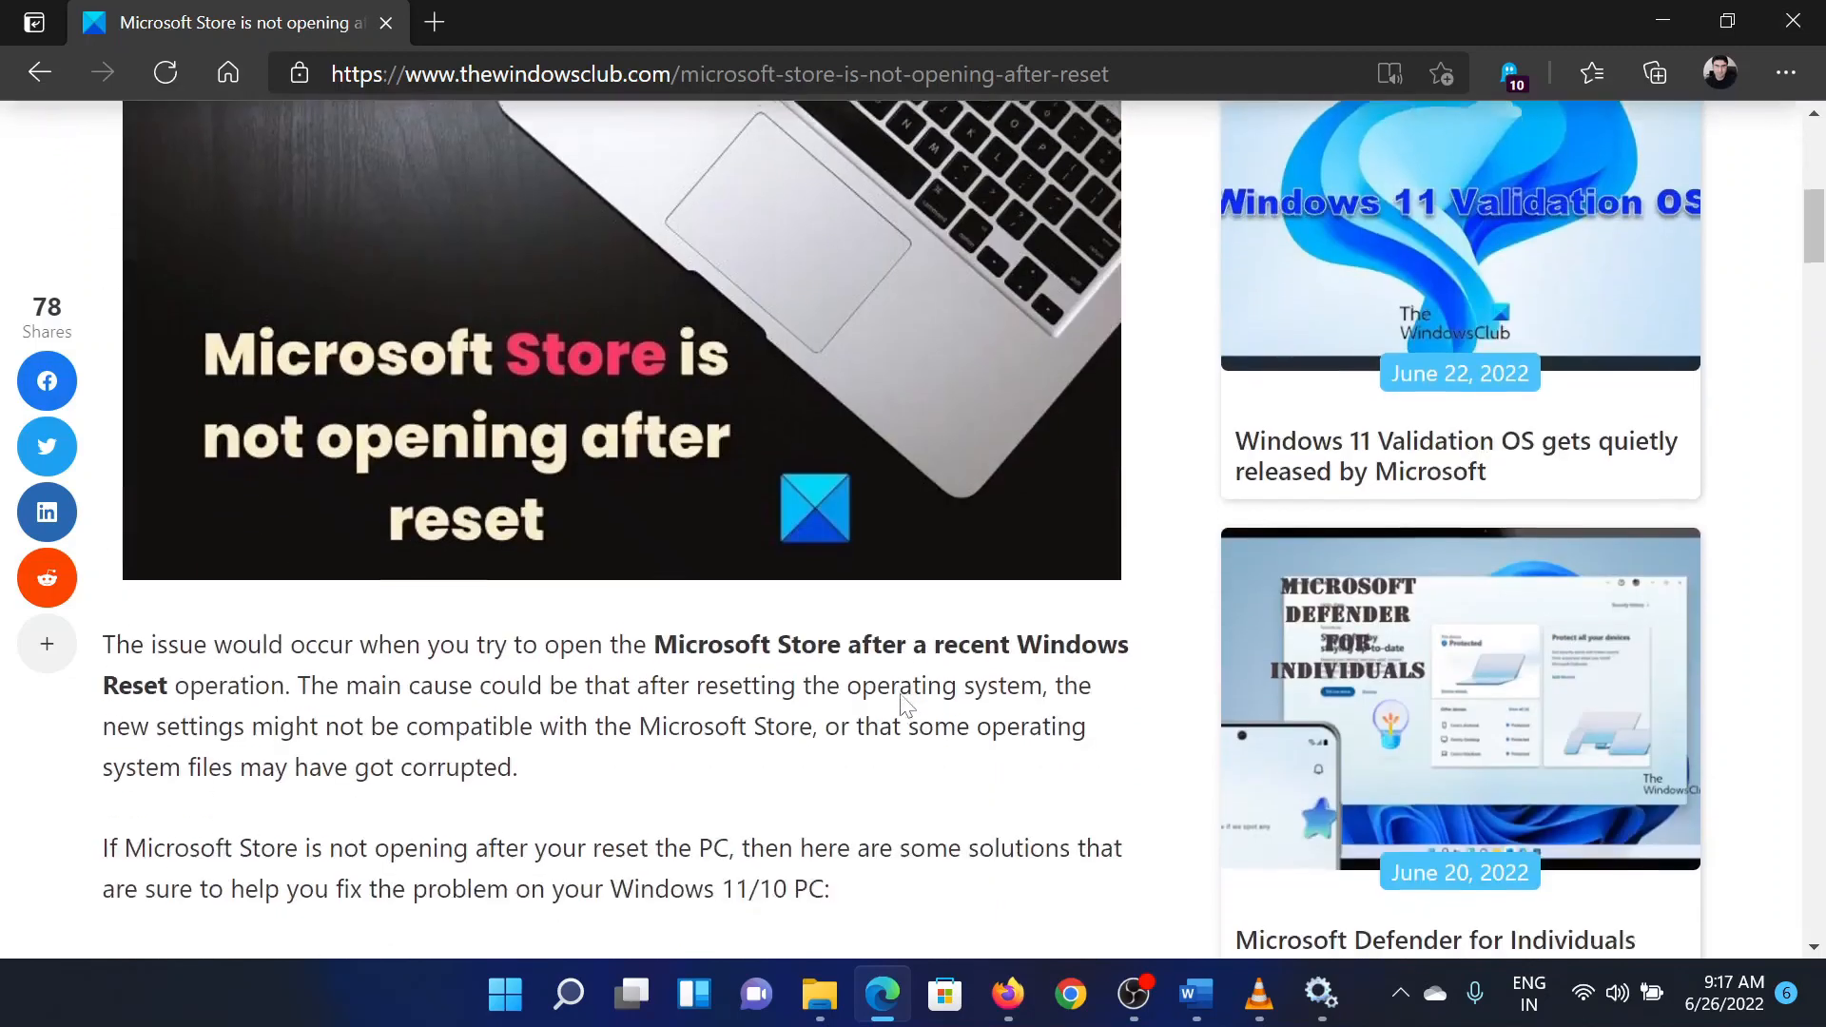
scroll(down, 3)
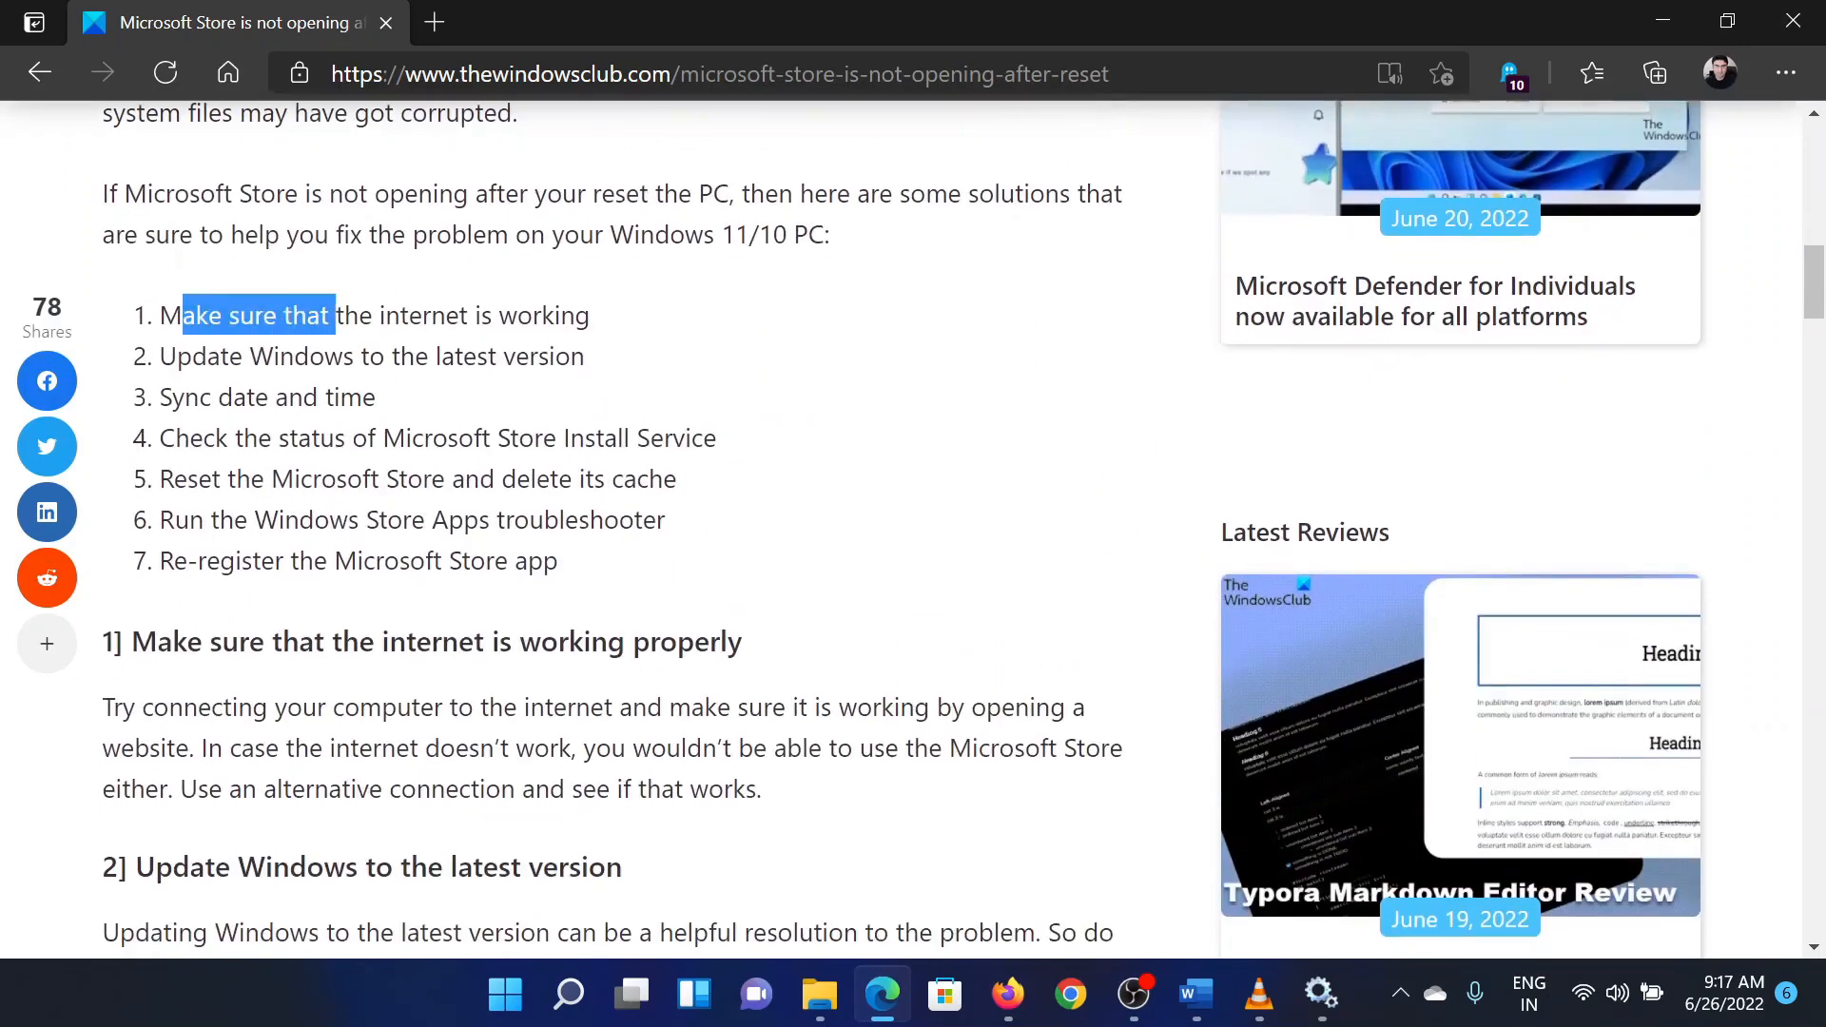
click(723, 75)
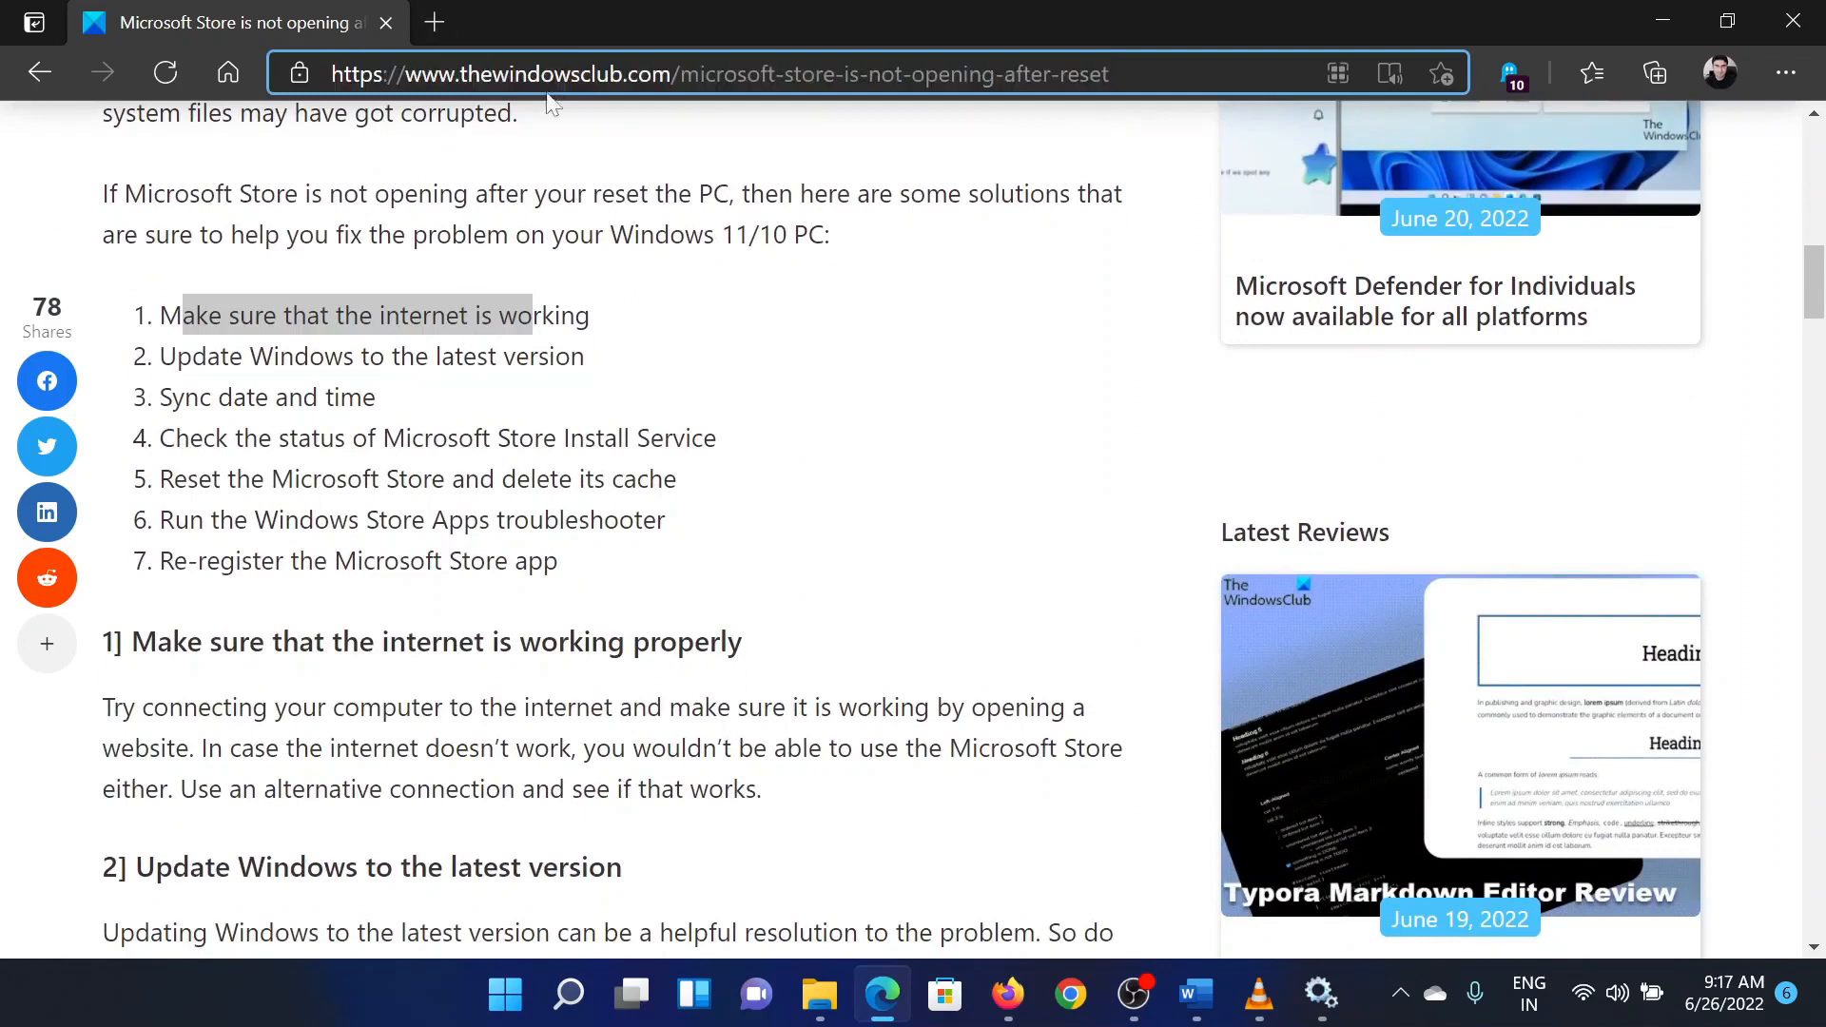
double_click(525, 74)
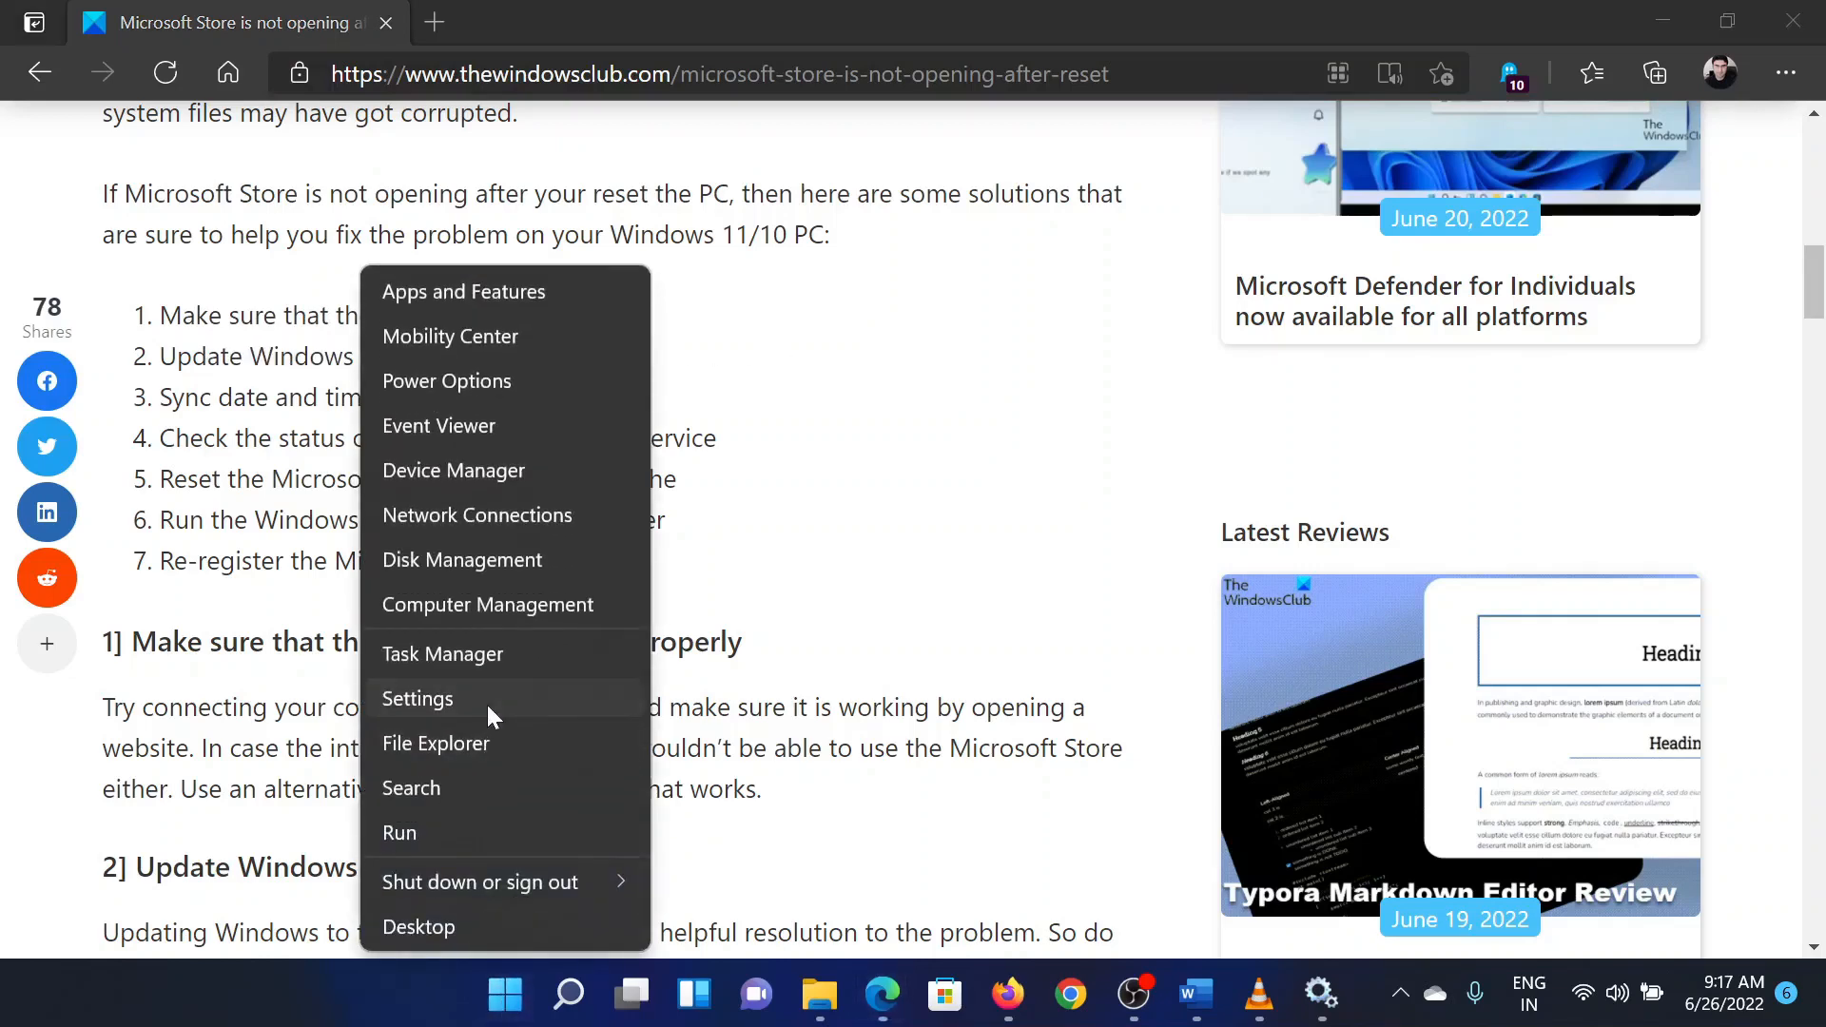
Step: Run a Windows Update check, confirm the PC is up to date, and reopen Settings
click(417, 698)
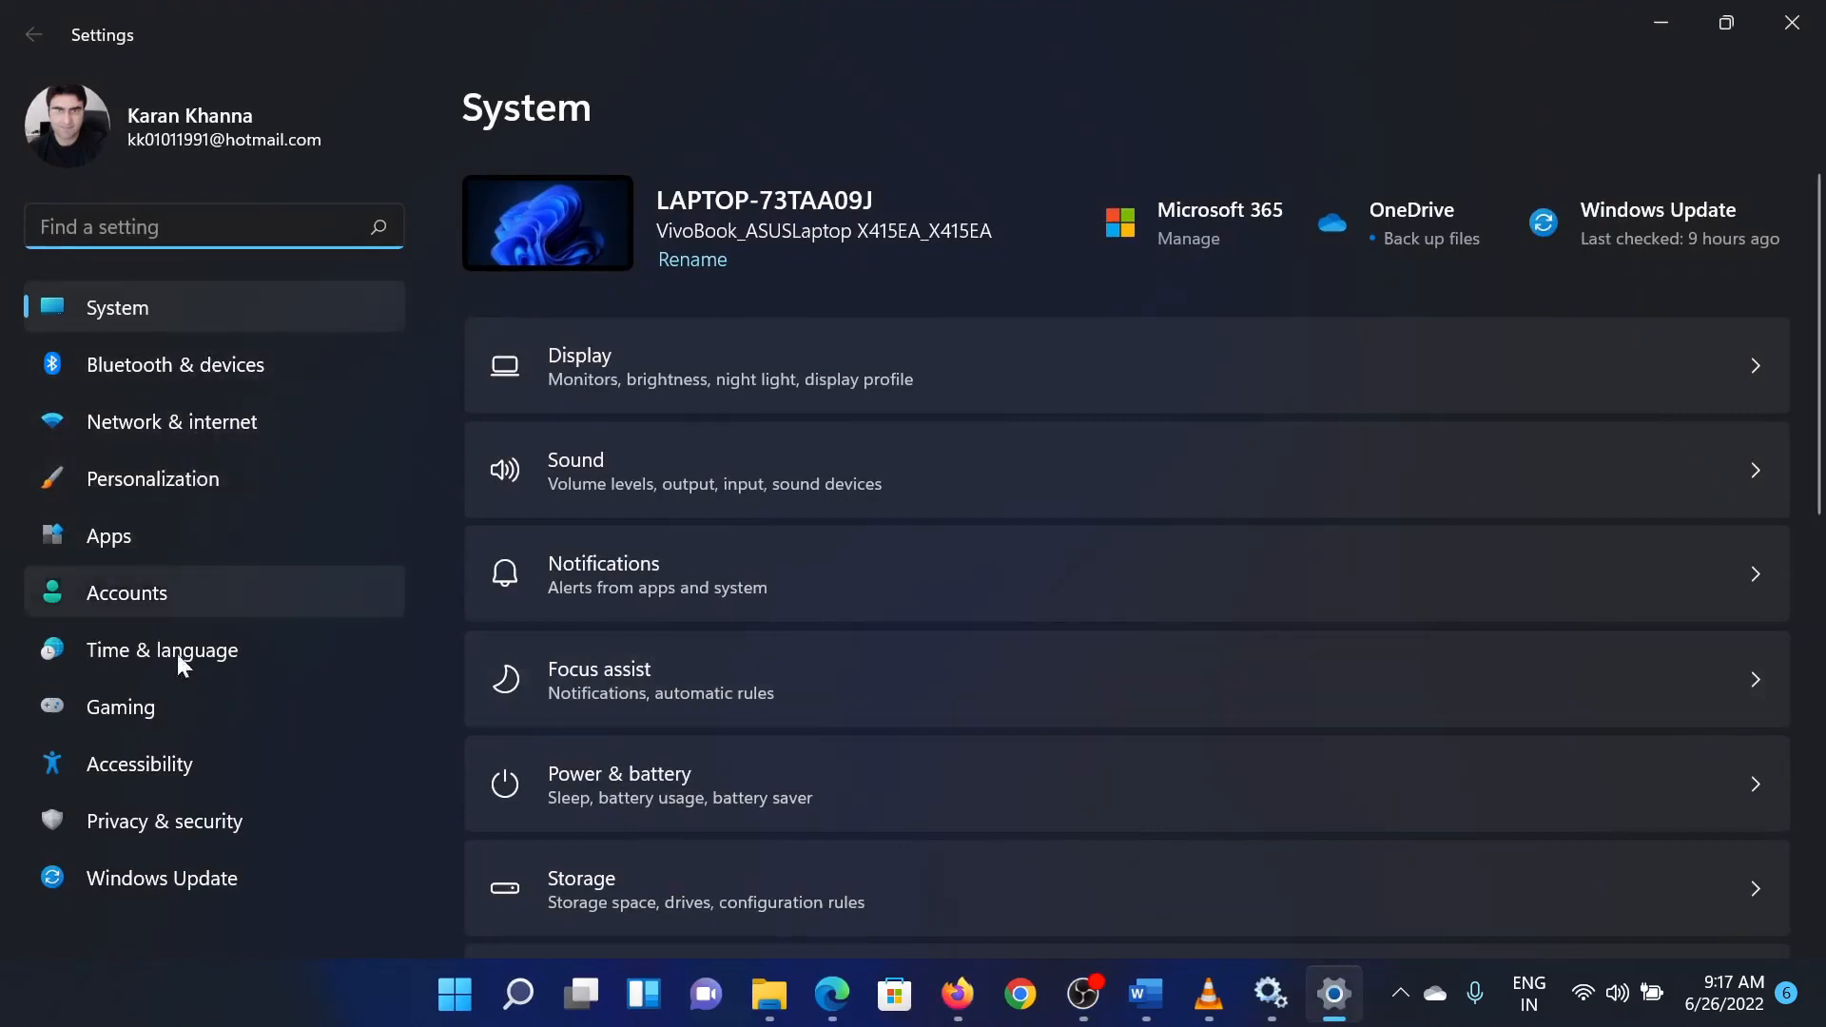
click(162, 877)
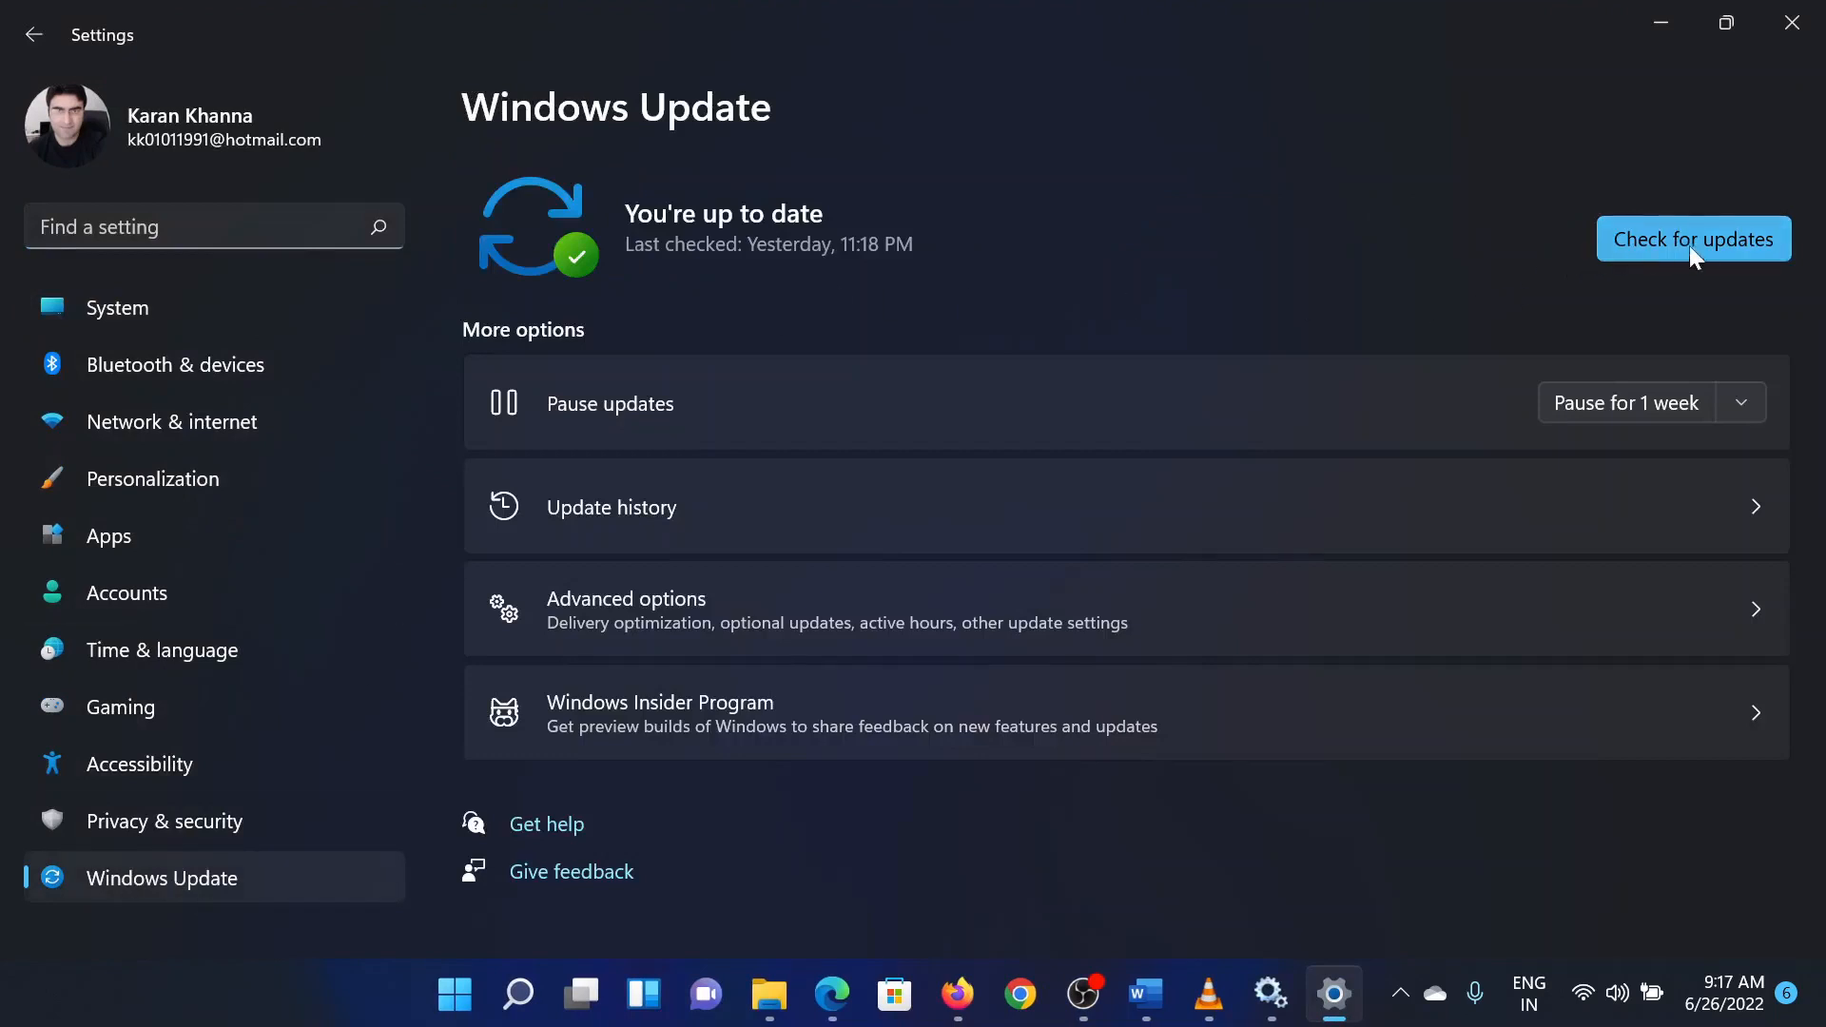
mouse_move(1813, 71)
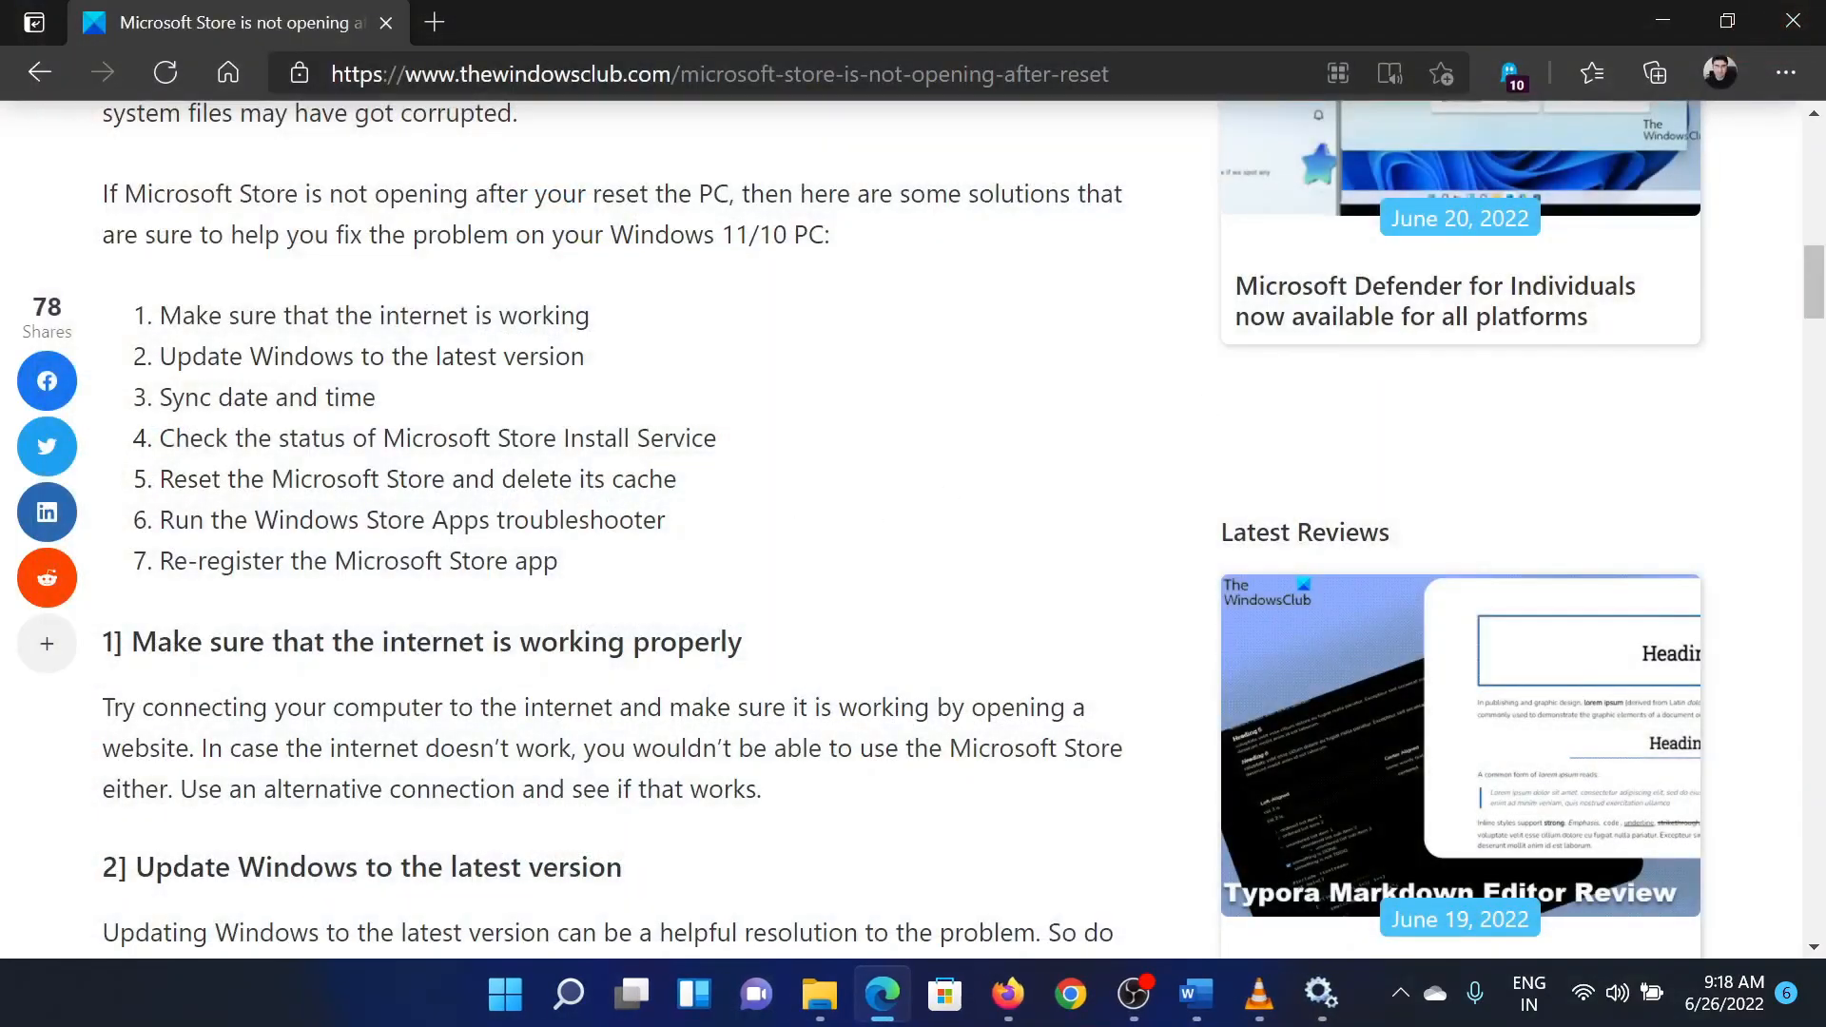
mouse_move(573, 915)
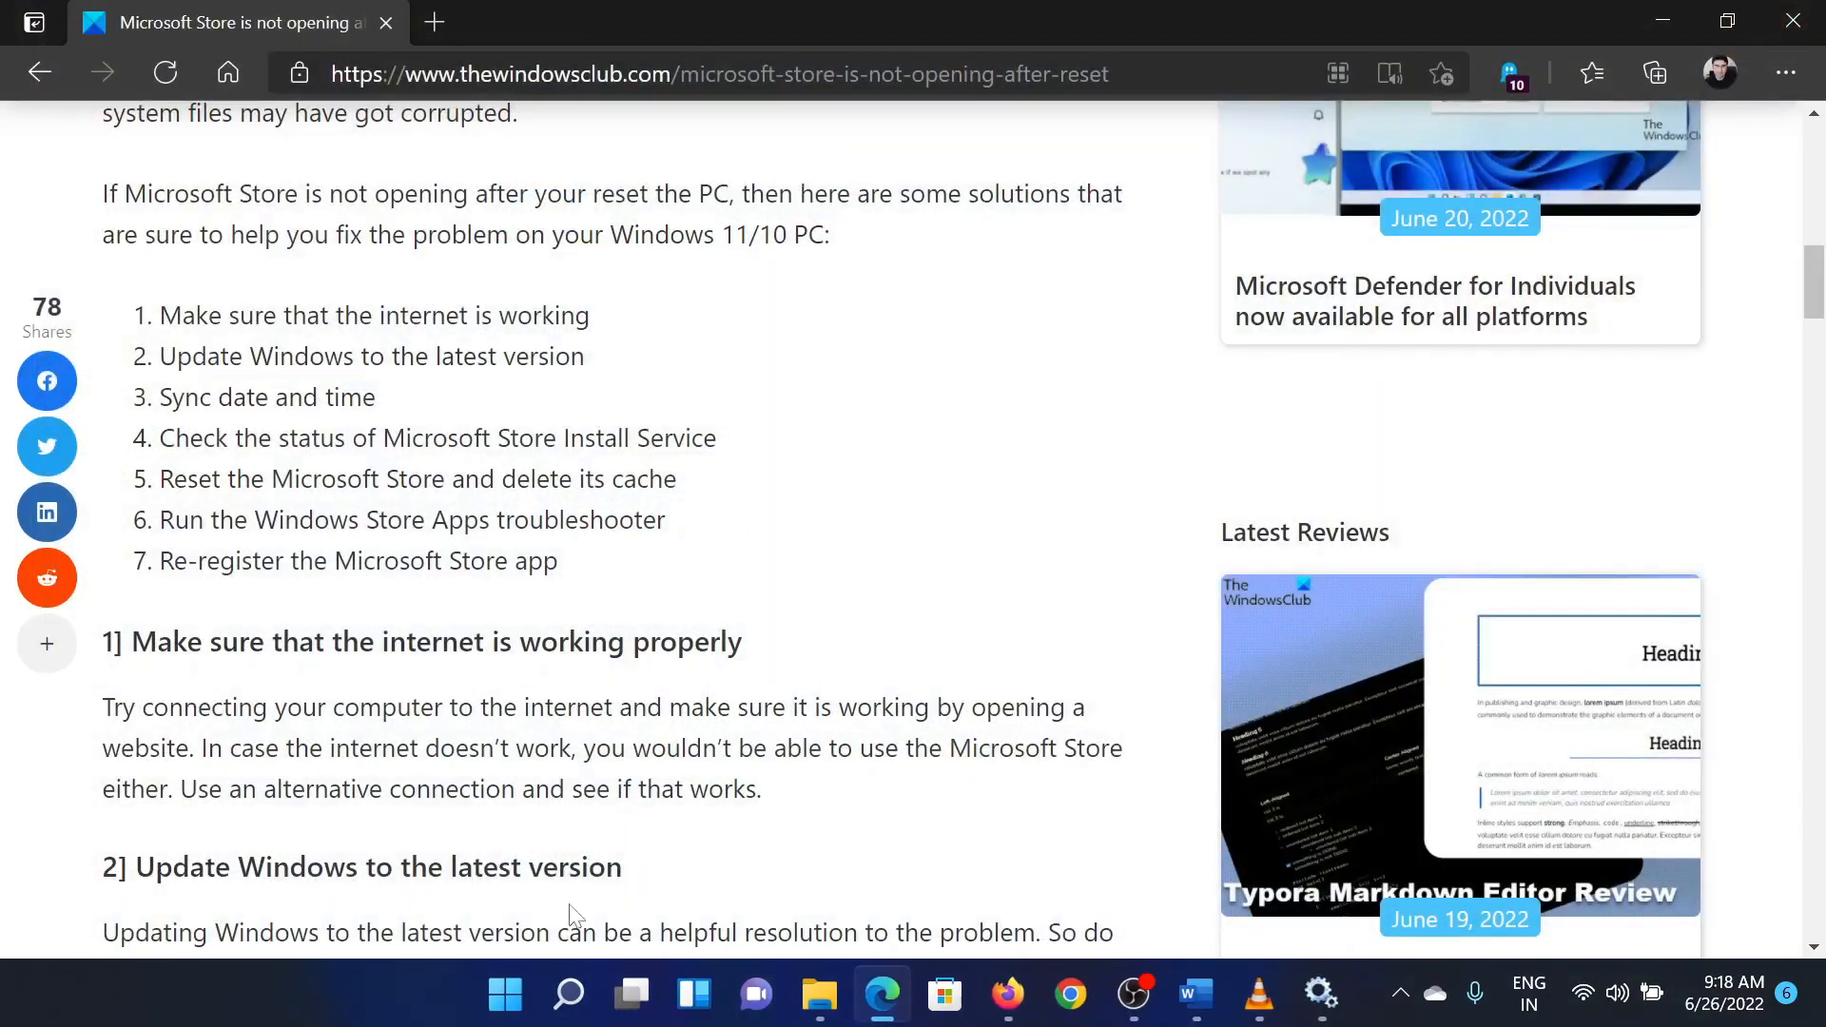
click(1320, 995)
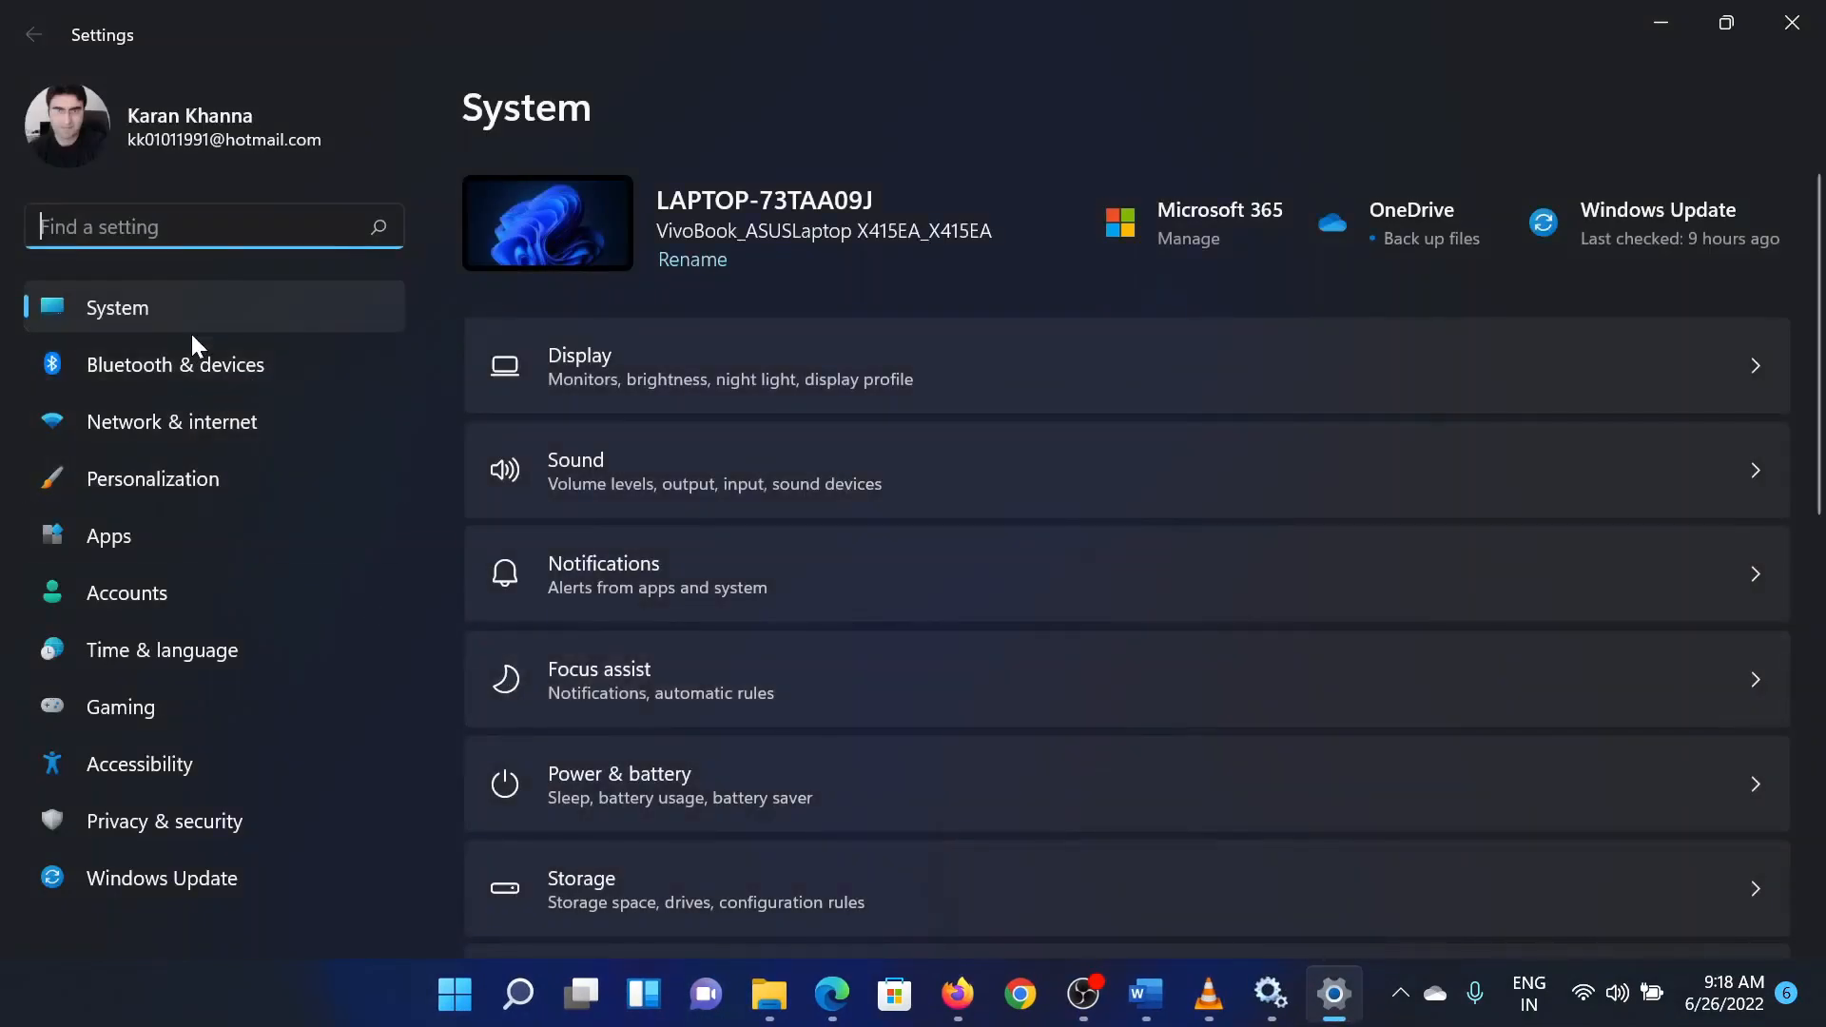
Step: In Date & time, keep the Chennai, Kolkata, Mumbai, New Delhi zone and sync the clock now
click(161, 651)
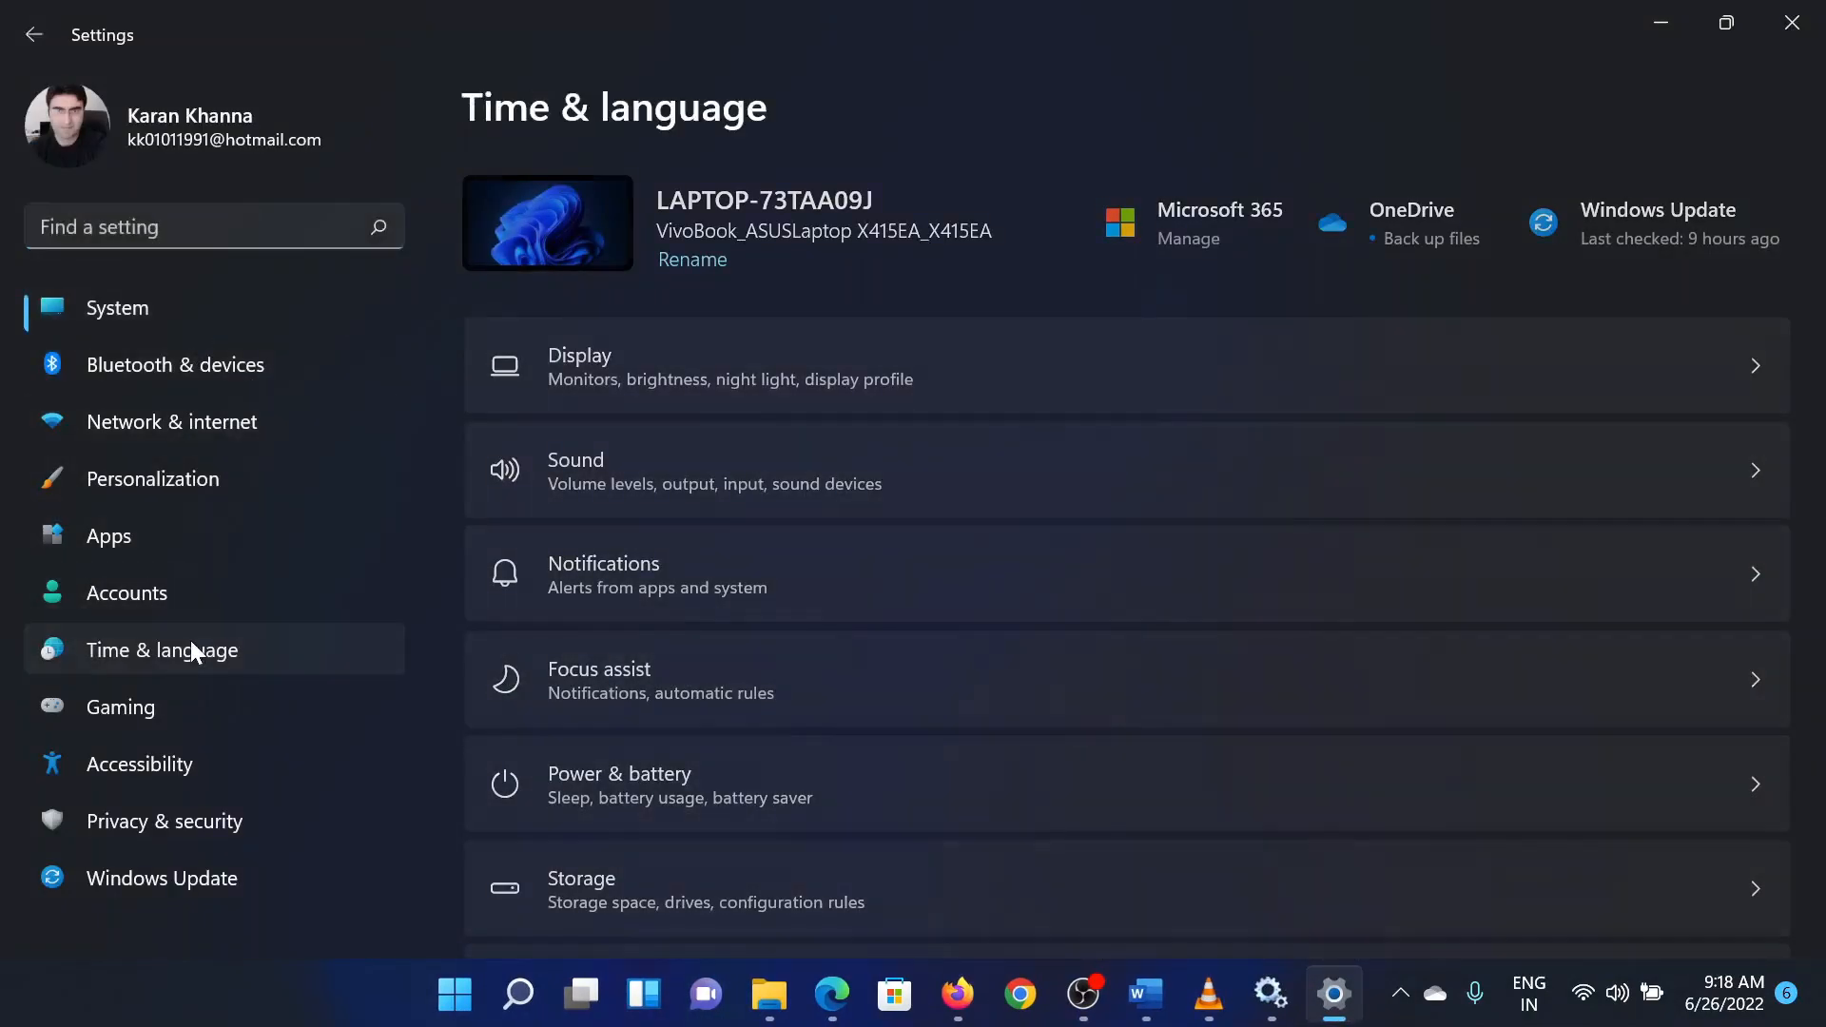
click(162, 650)
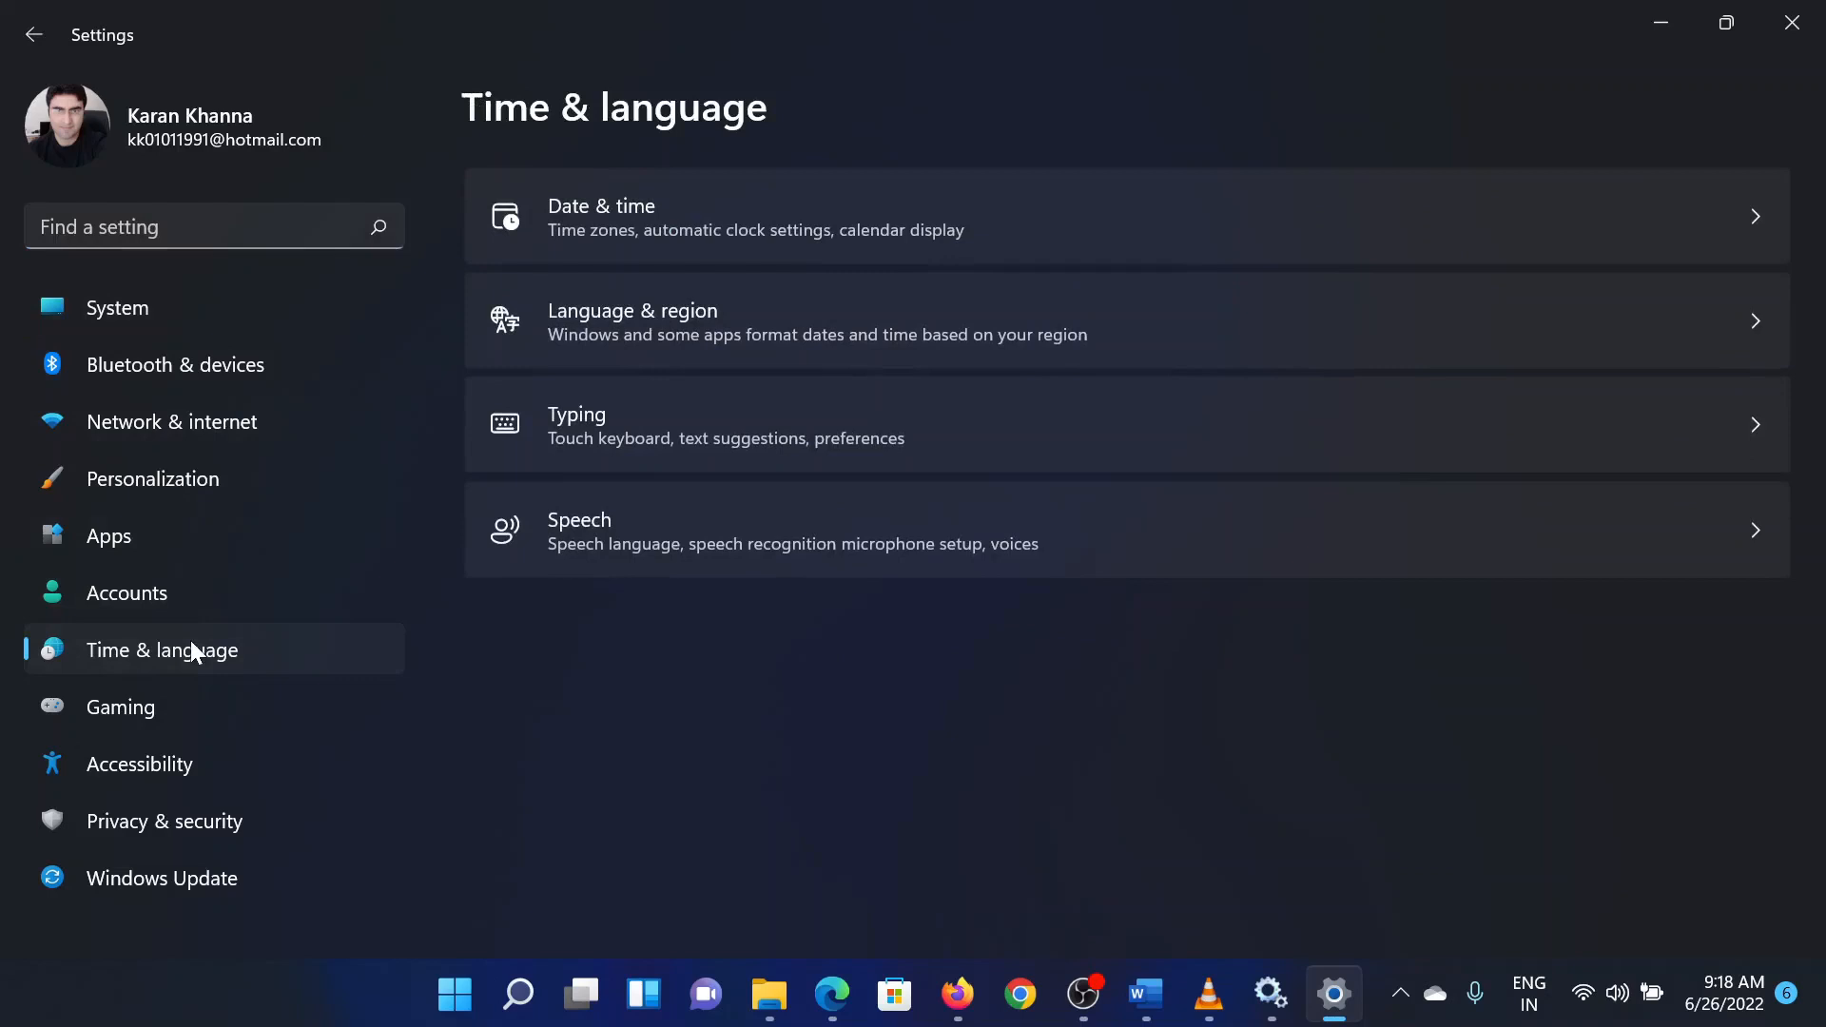
mouse_move(915, 217)
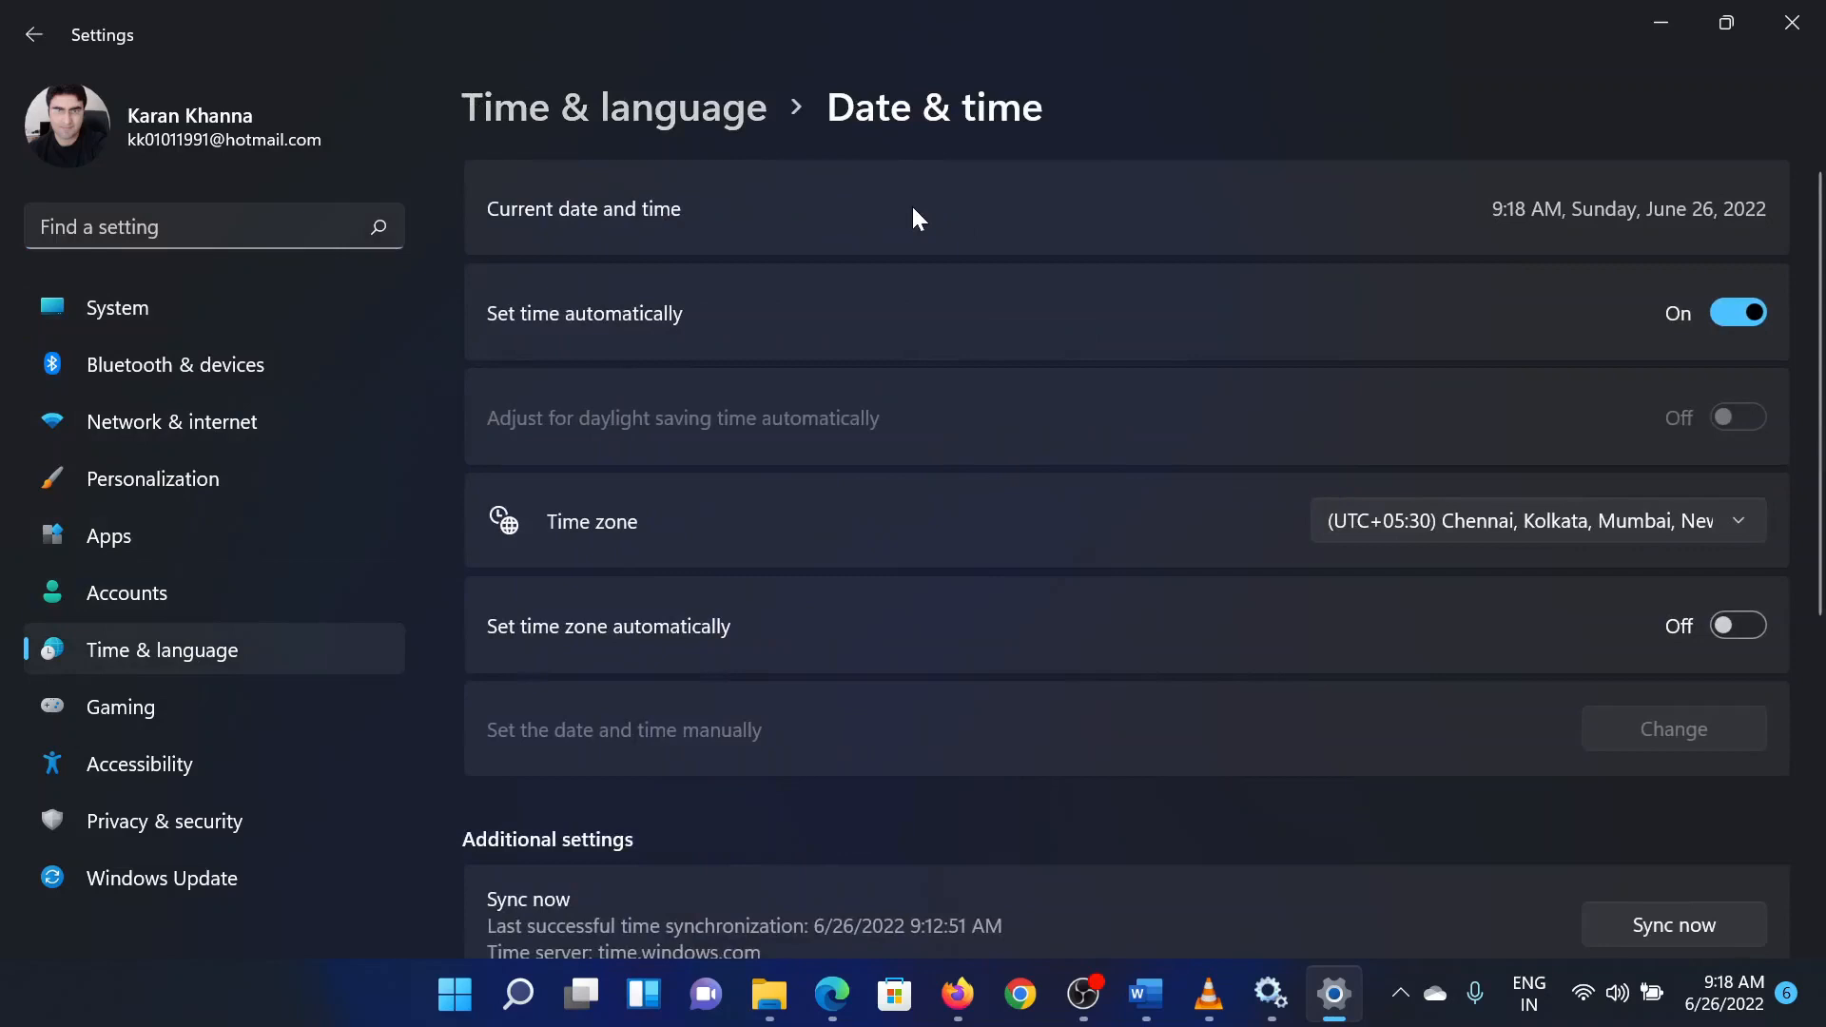
mouse_move(1394, 500)
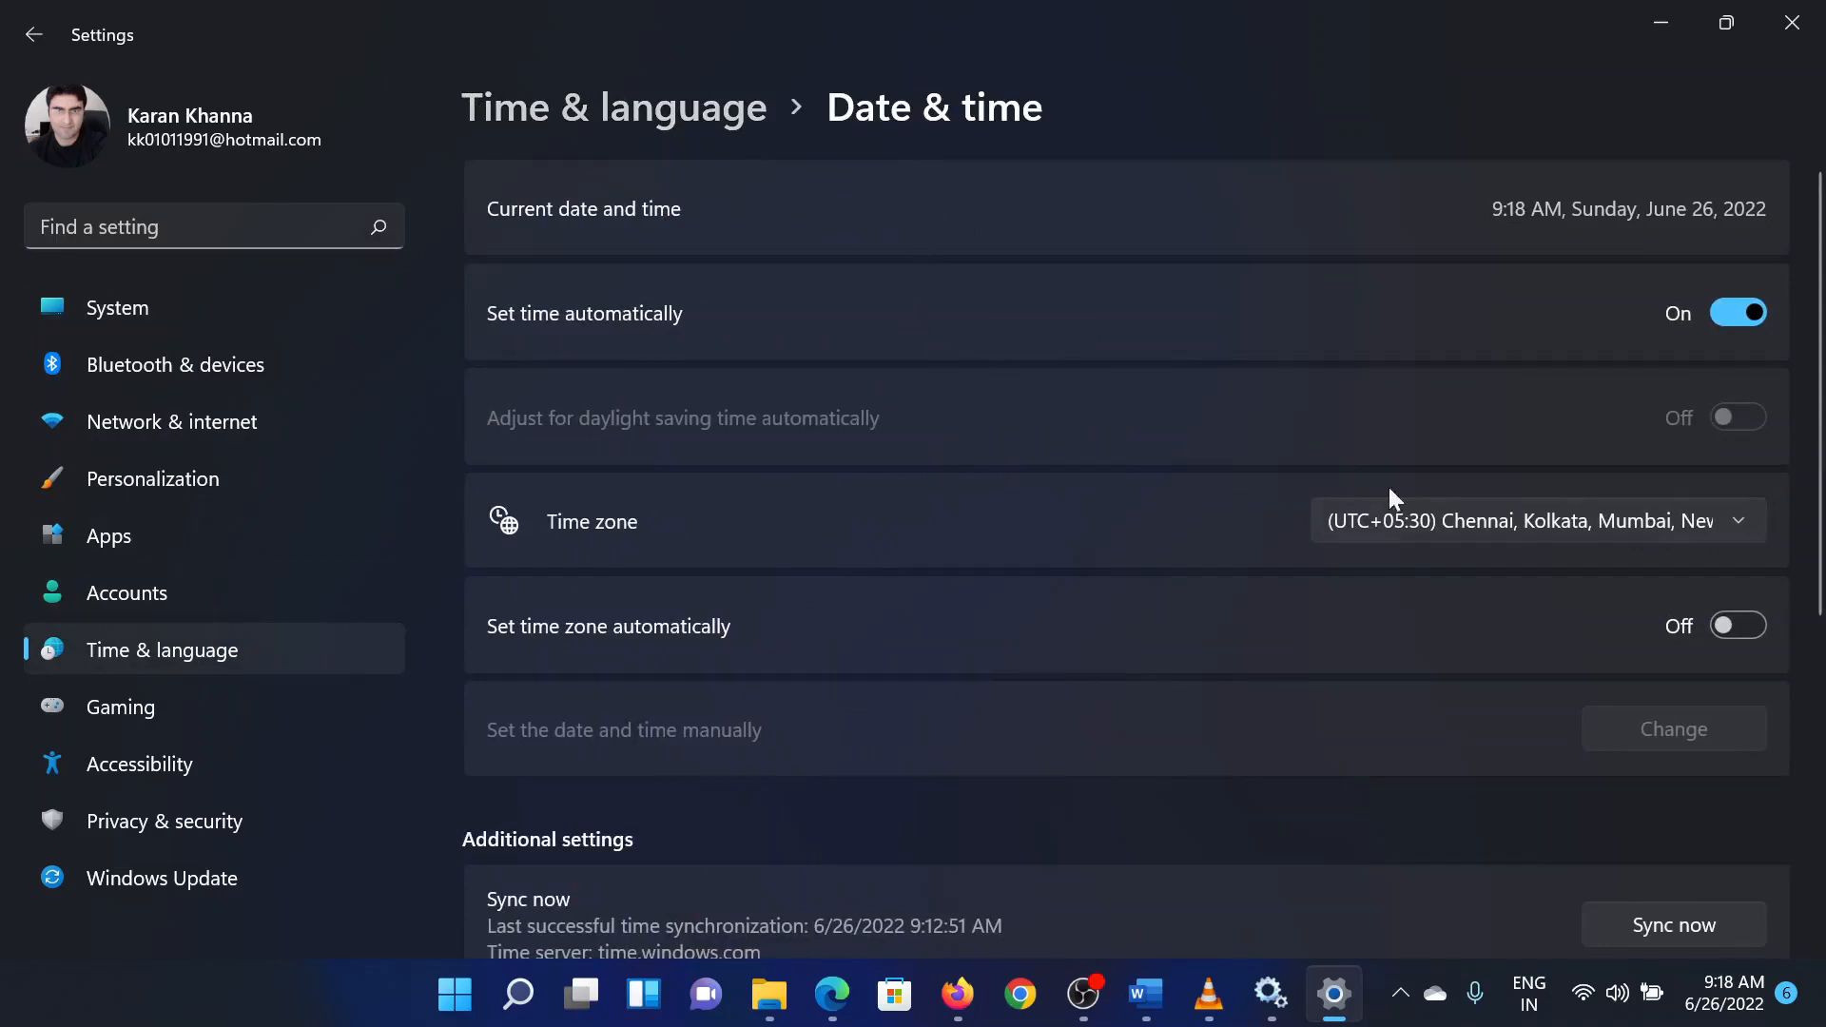
mouse_move(1613, 404)
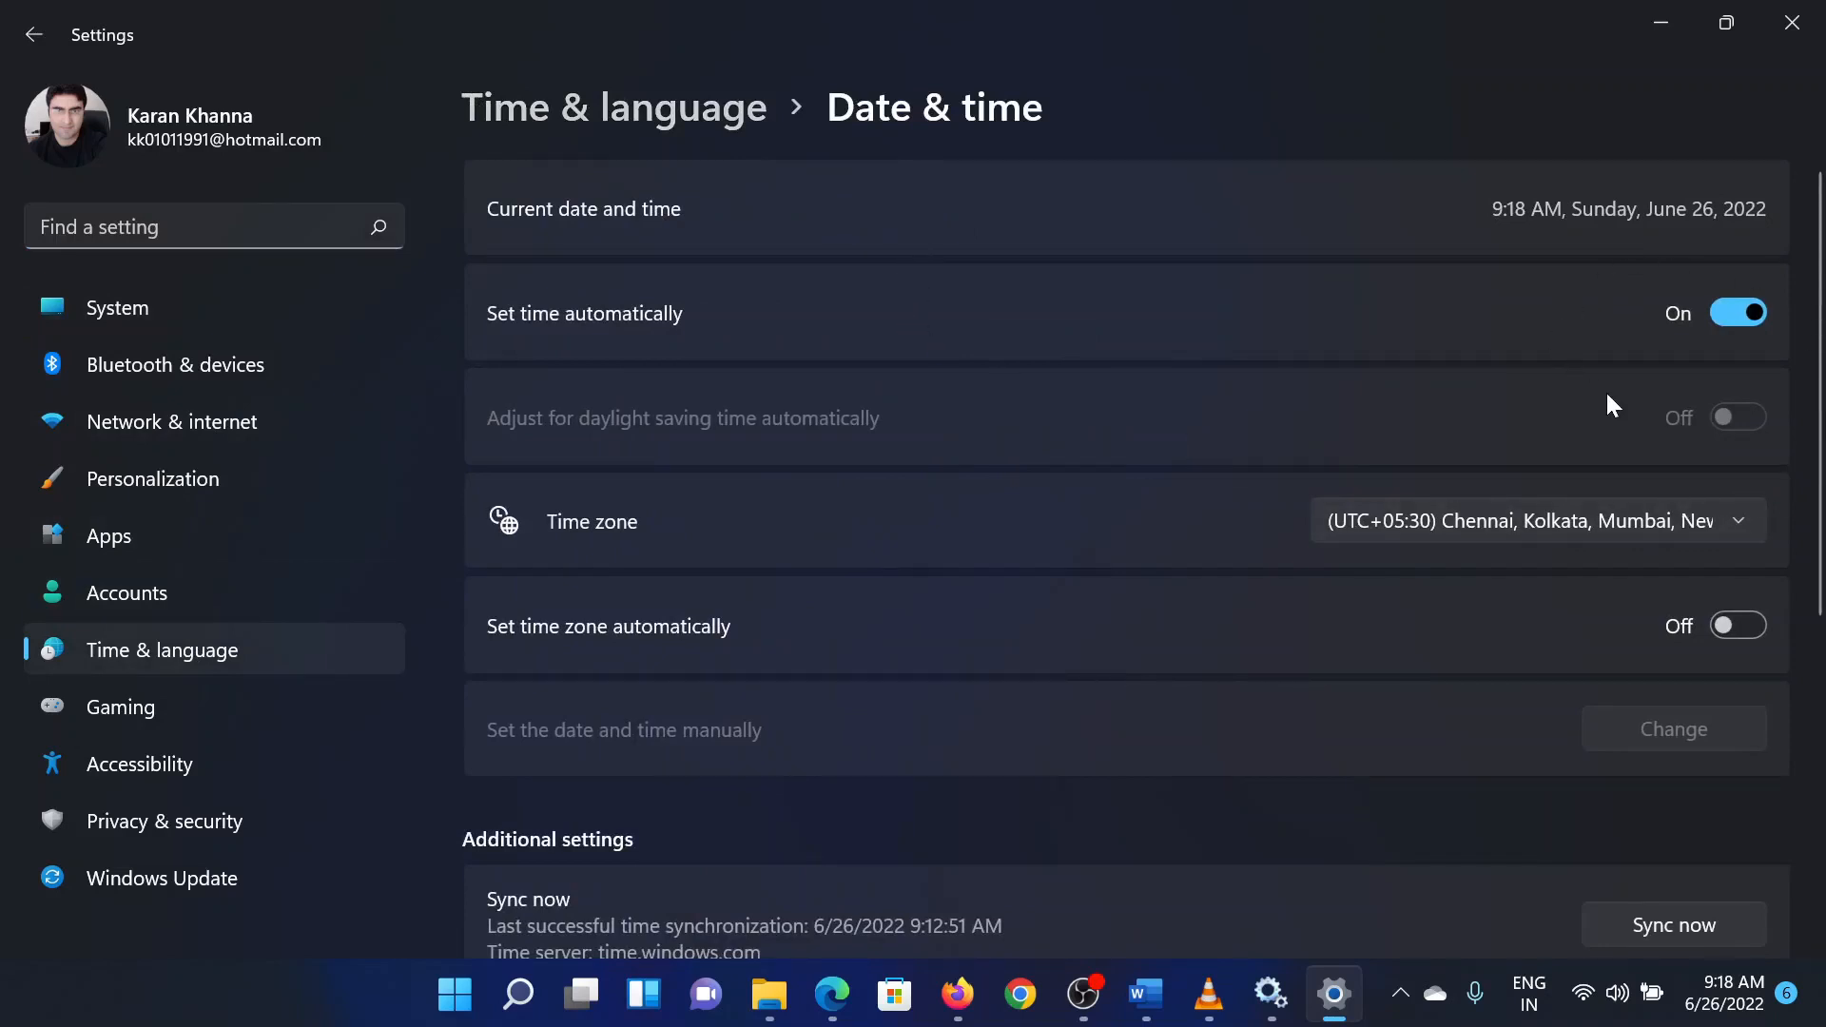
click(1536, 521)
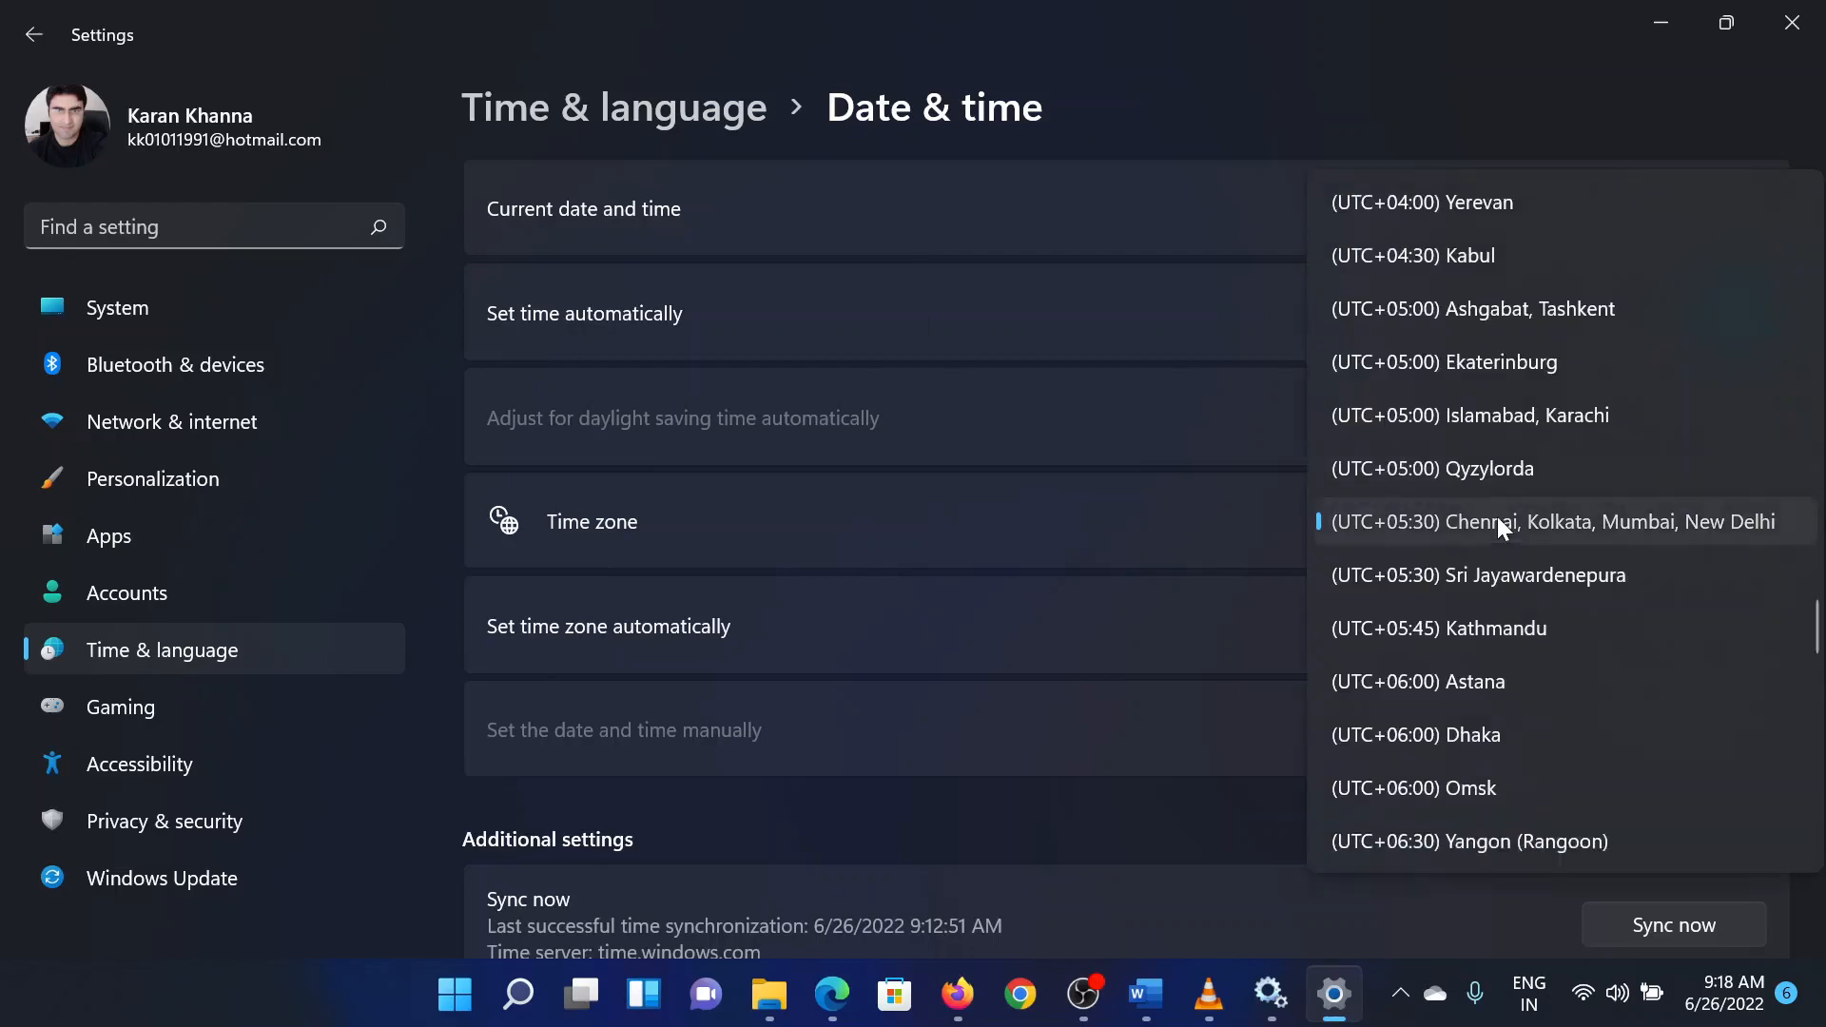
click(1552, 521)
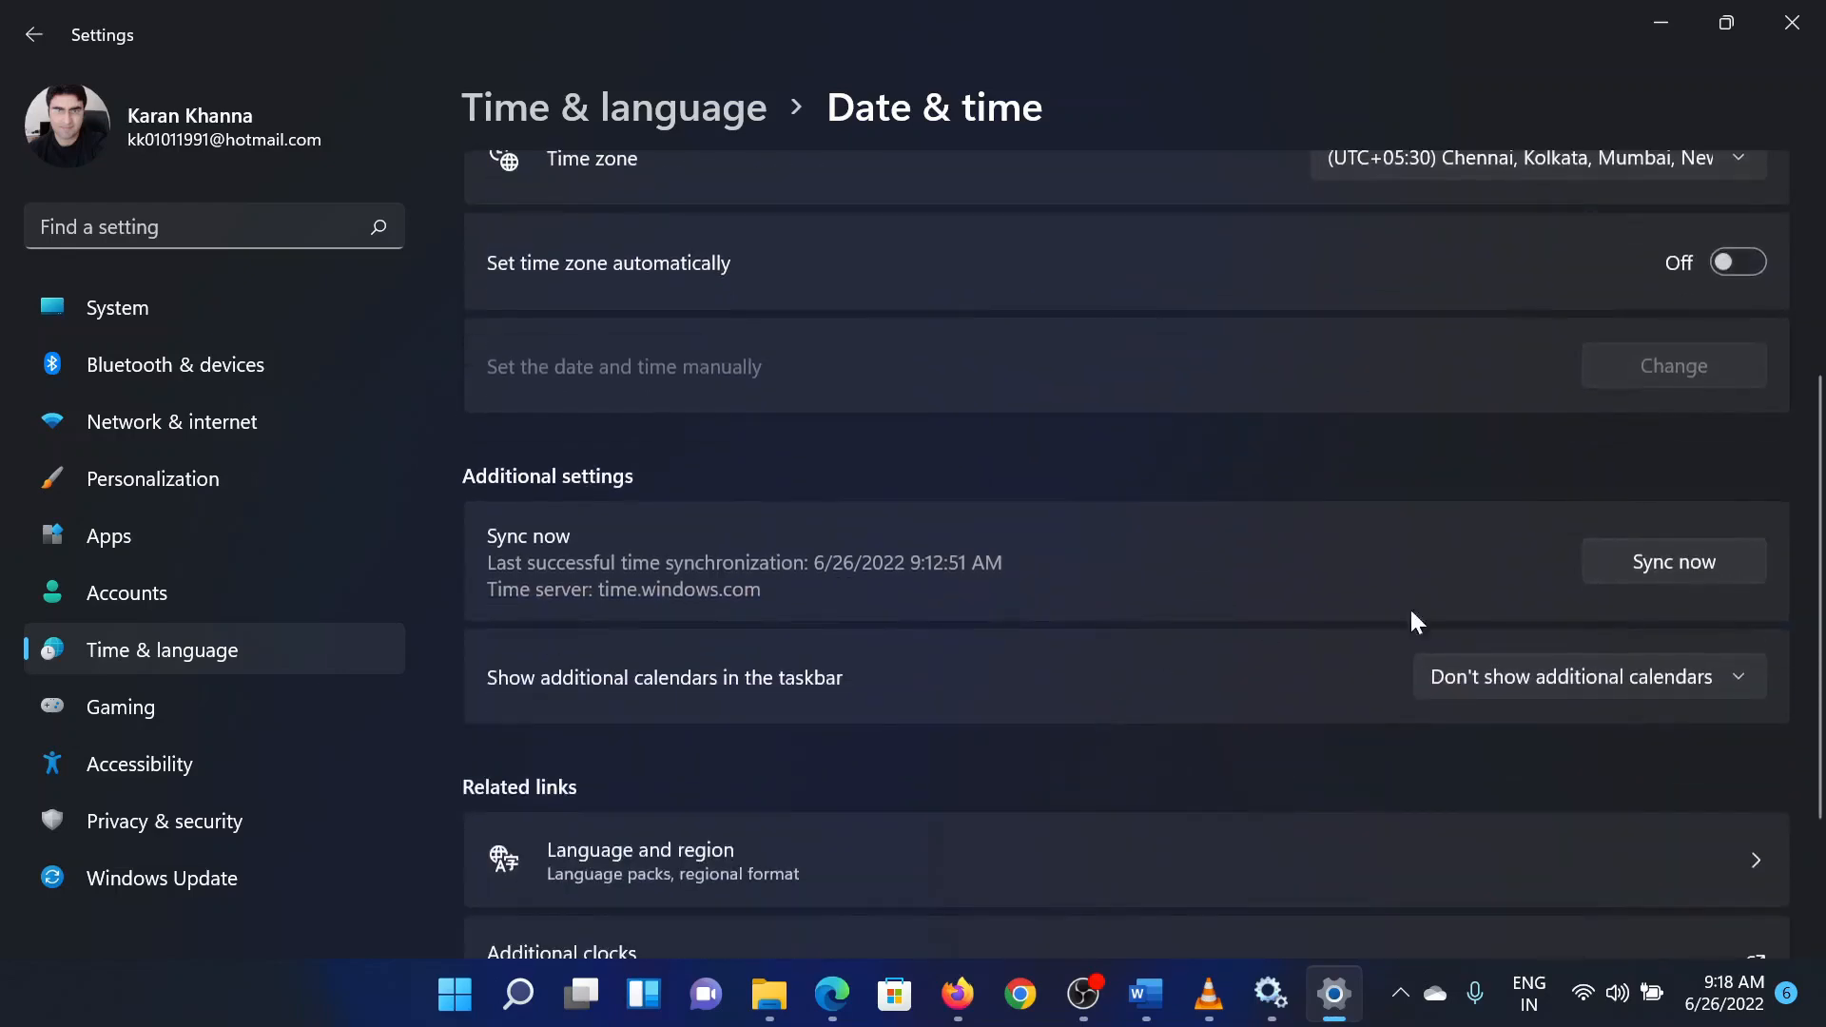
click(1673, 562)
text(services.msc)
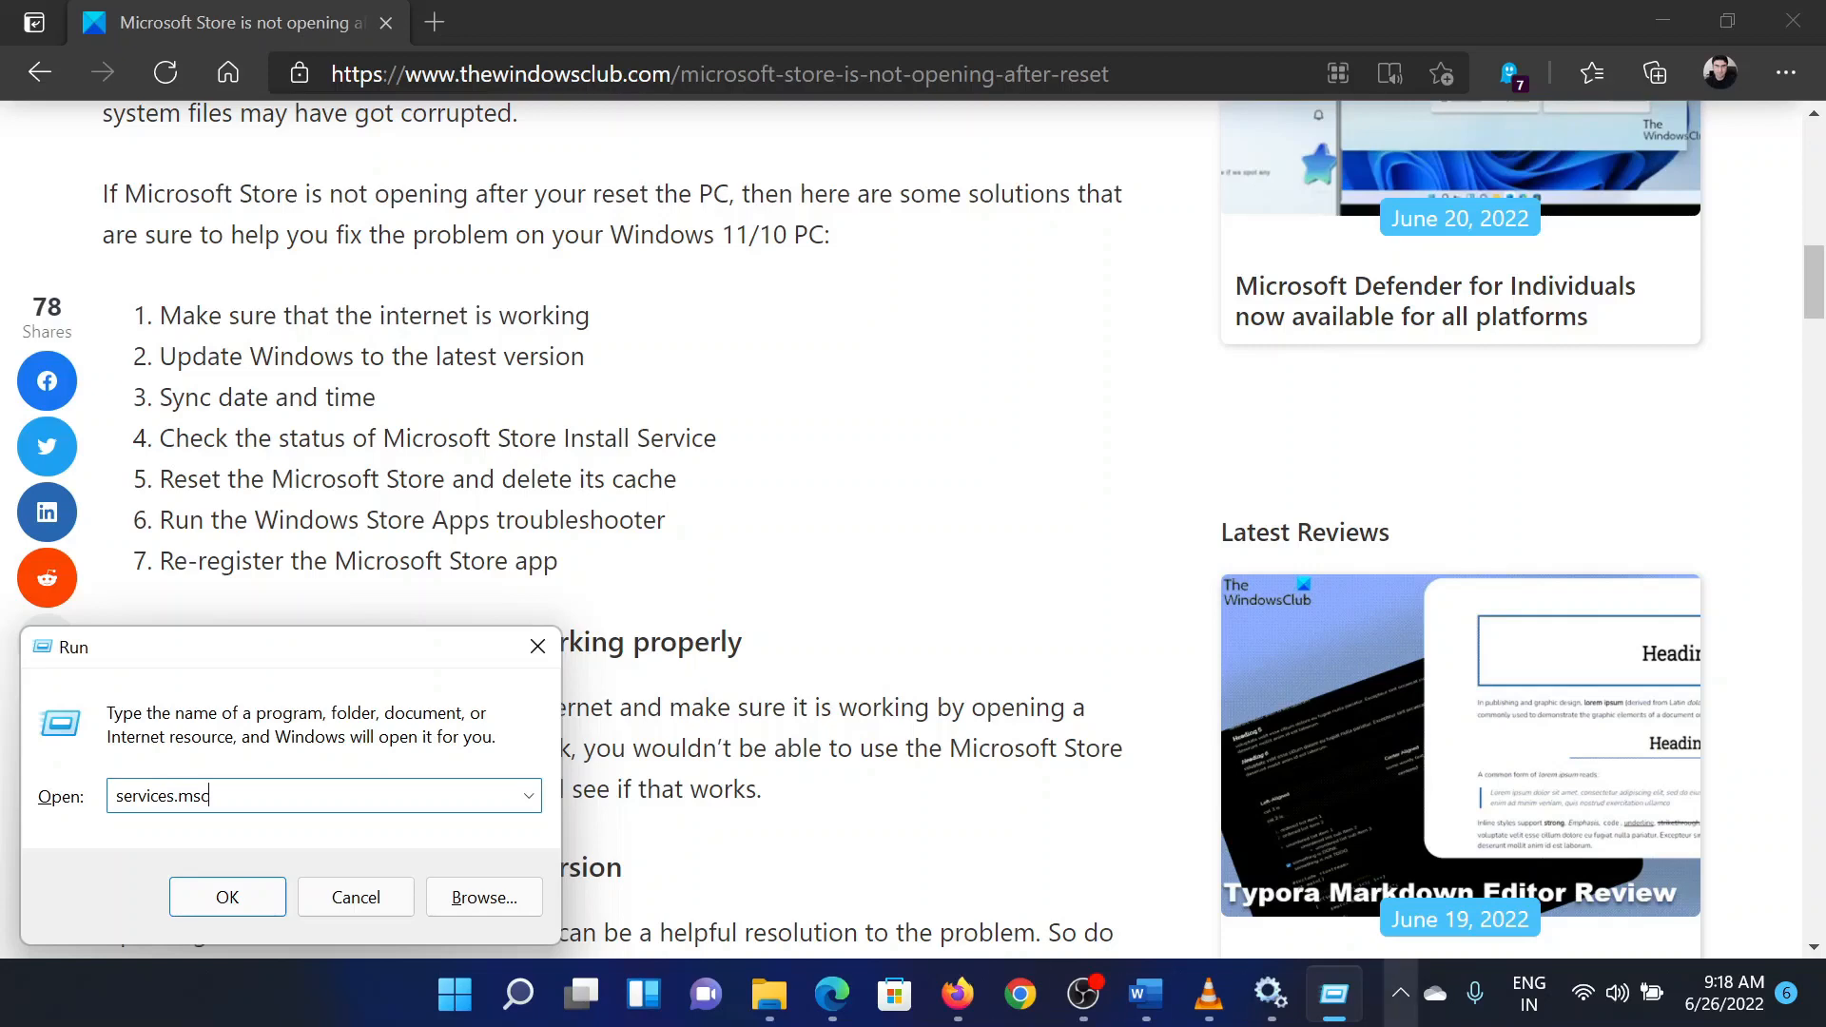
Step: Launch the Services console via services.msc from the Run dialog
click(227, 896)
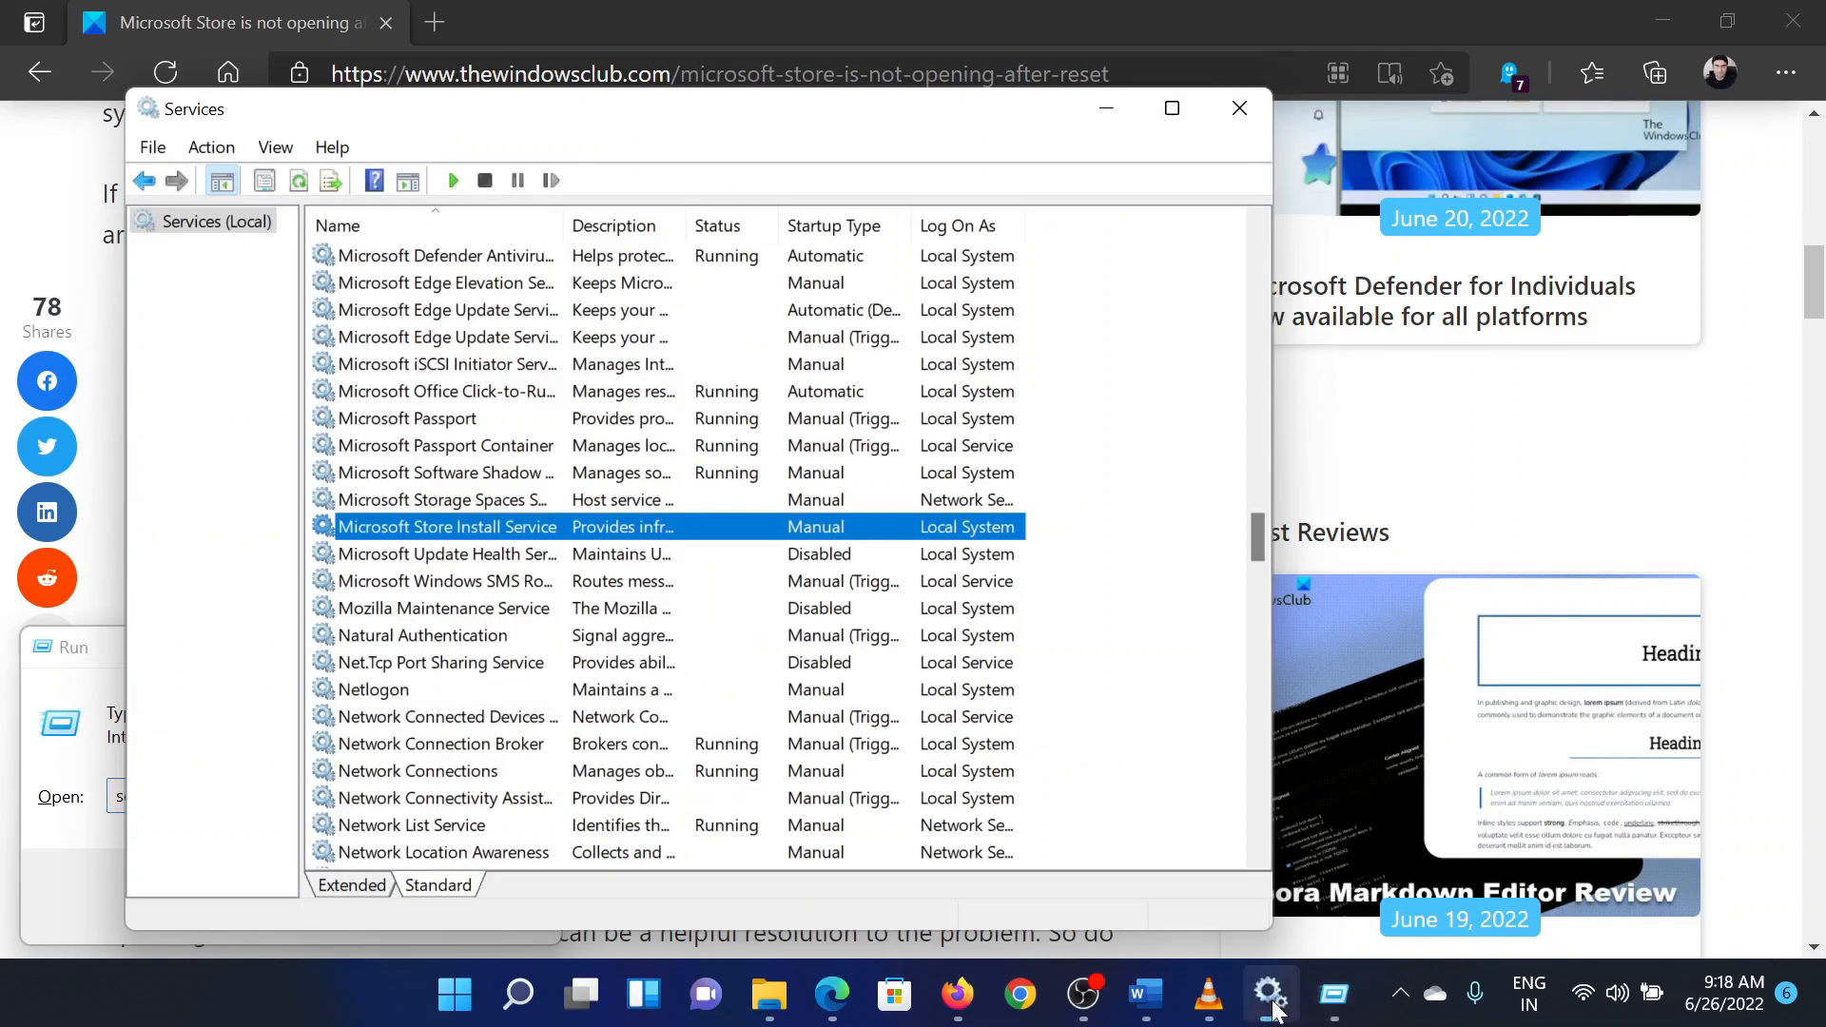
mouse_move(489, 527)
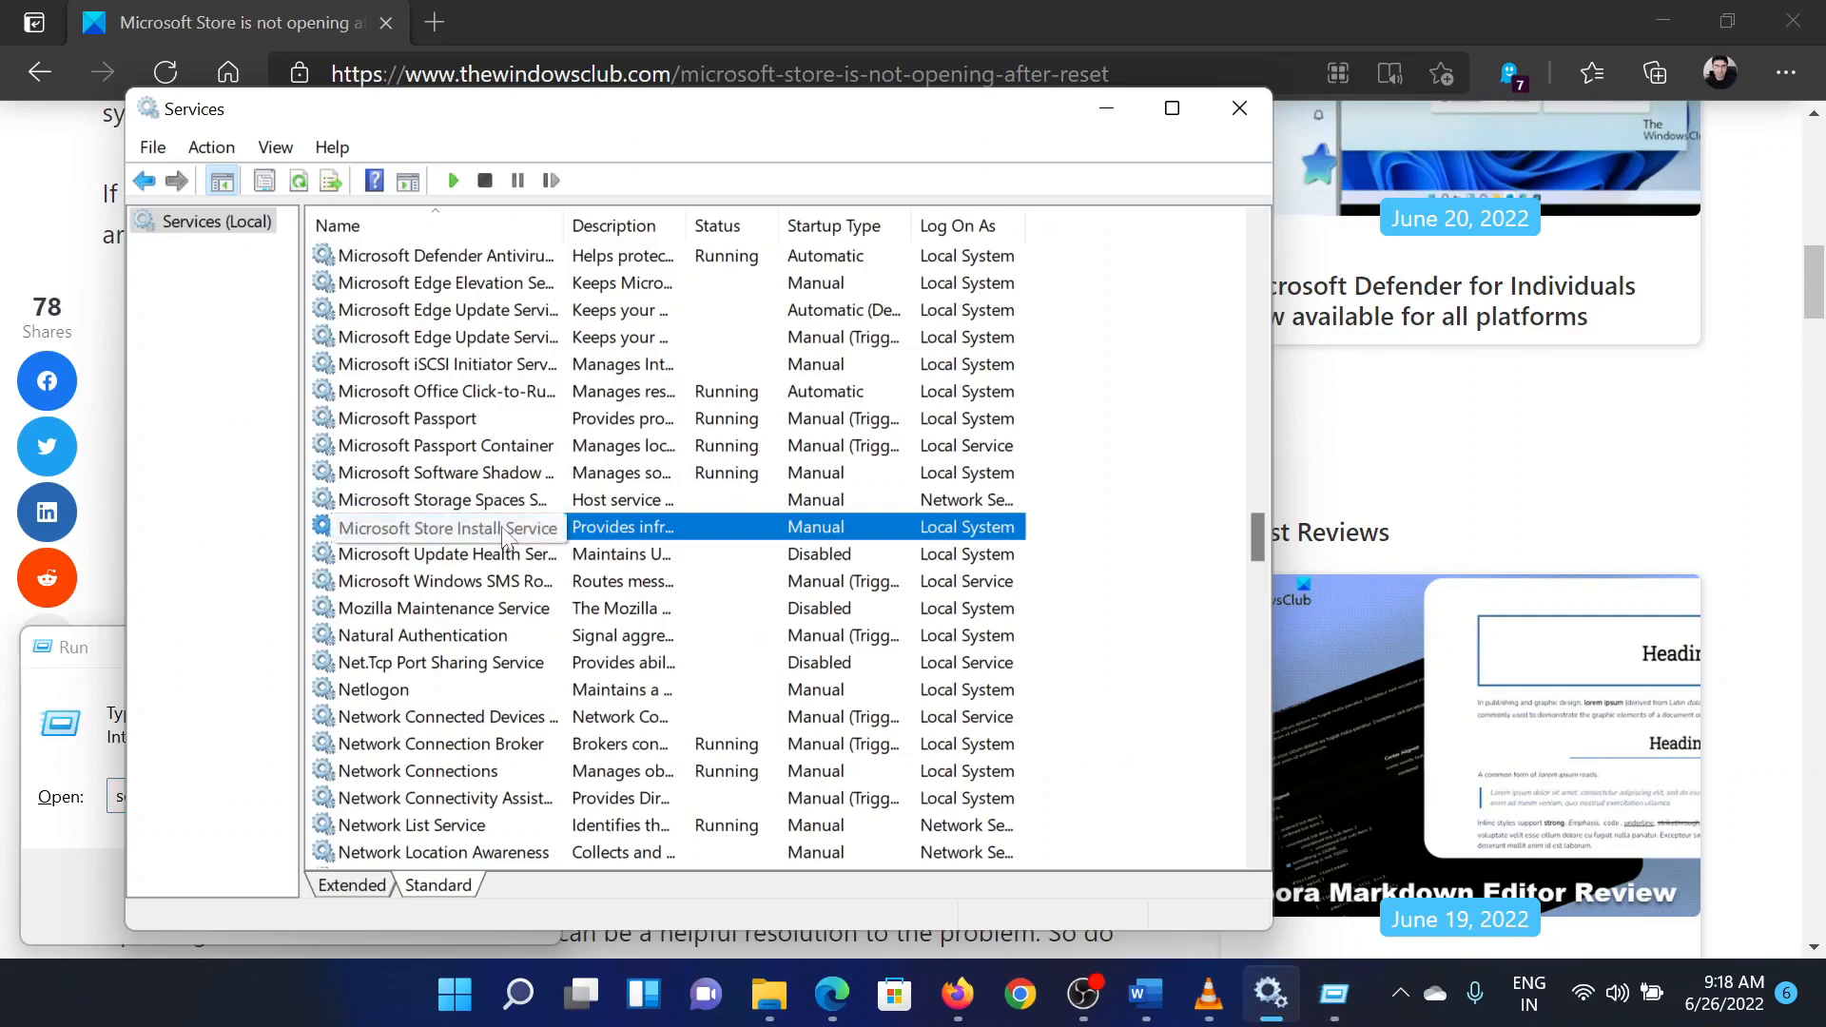
Step: Select Microsoft Store Install Service and bring up its actions to restart it
click(447, 526)
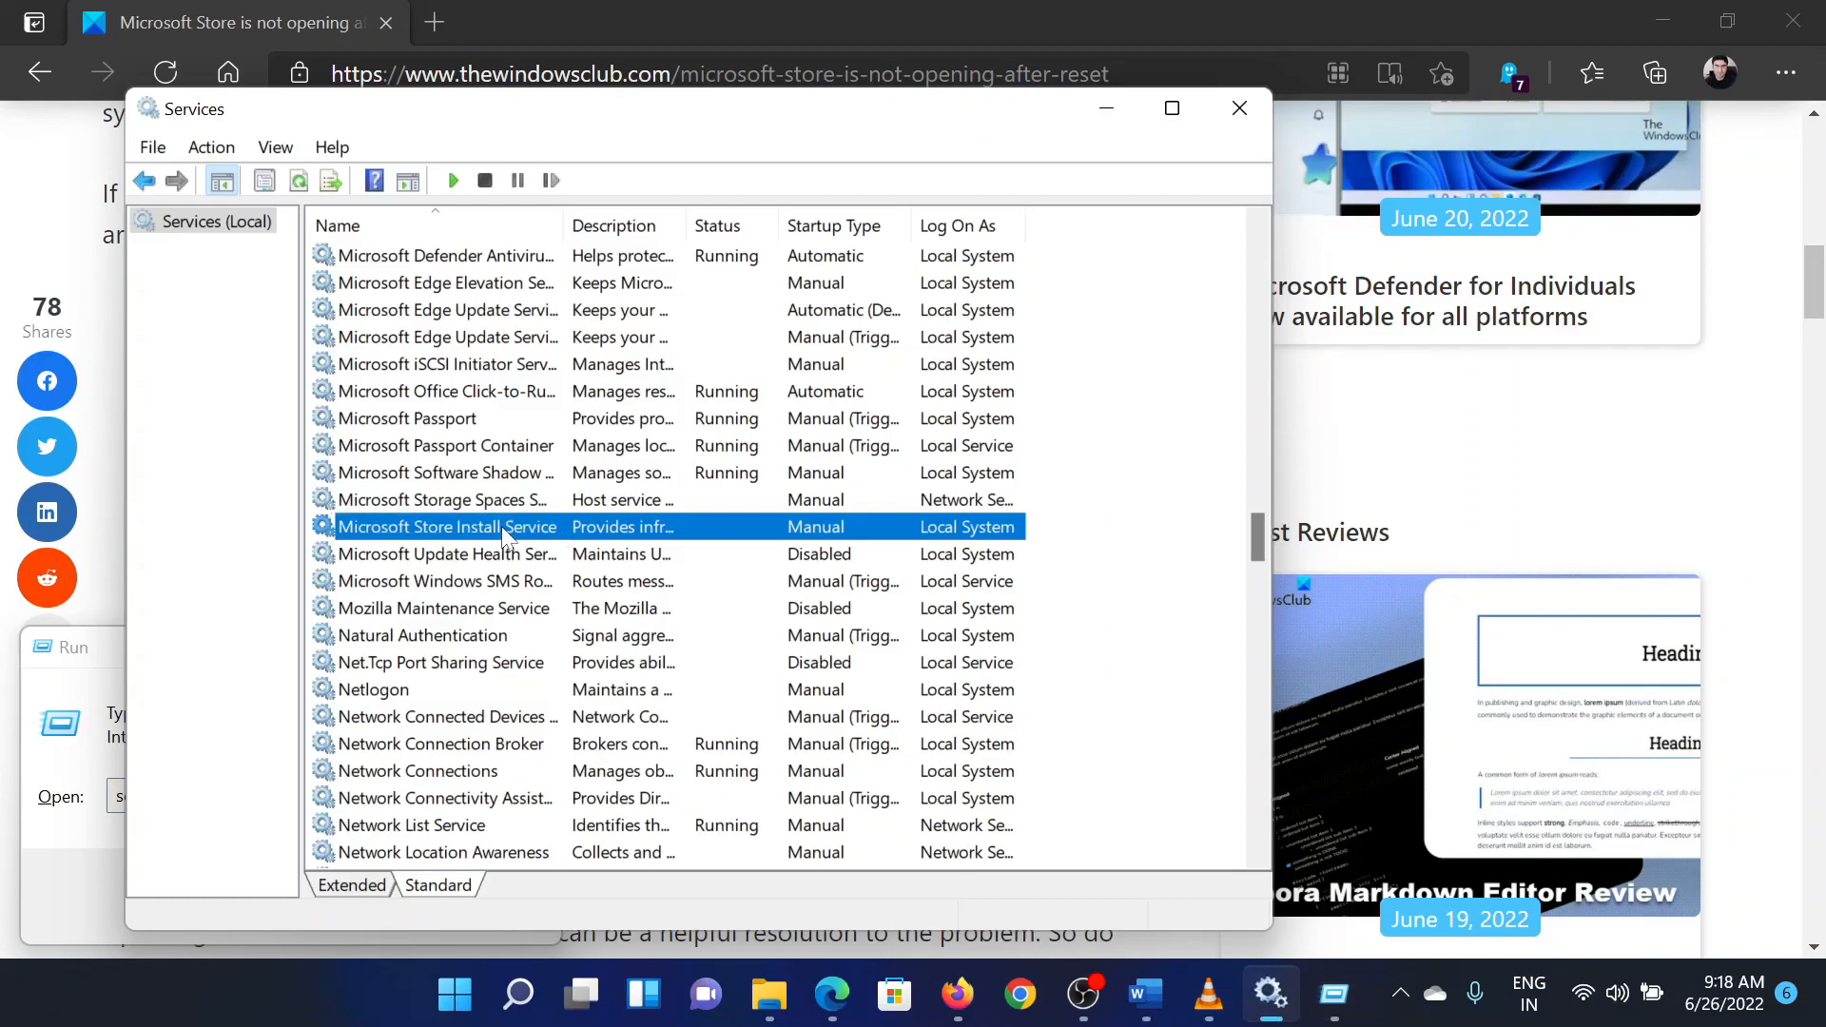
right_click(447, 527)
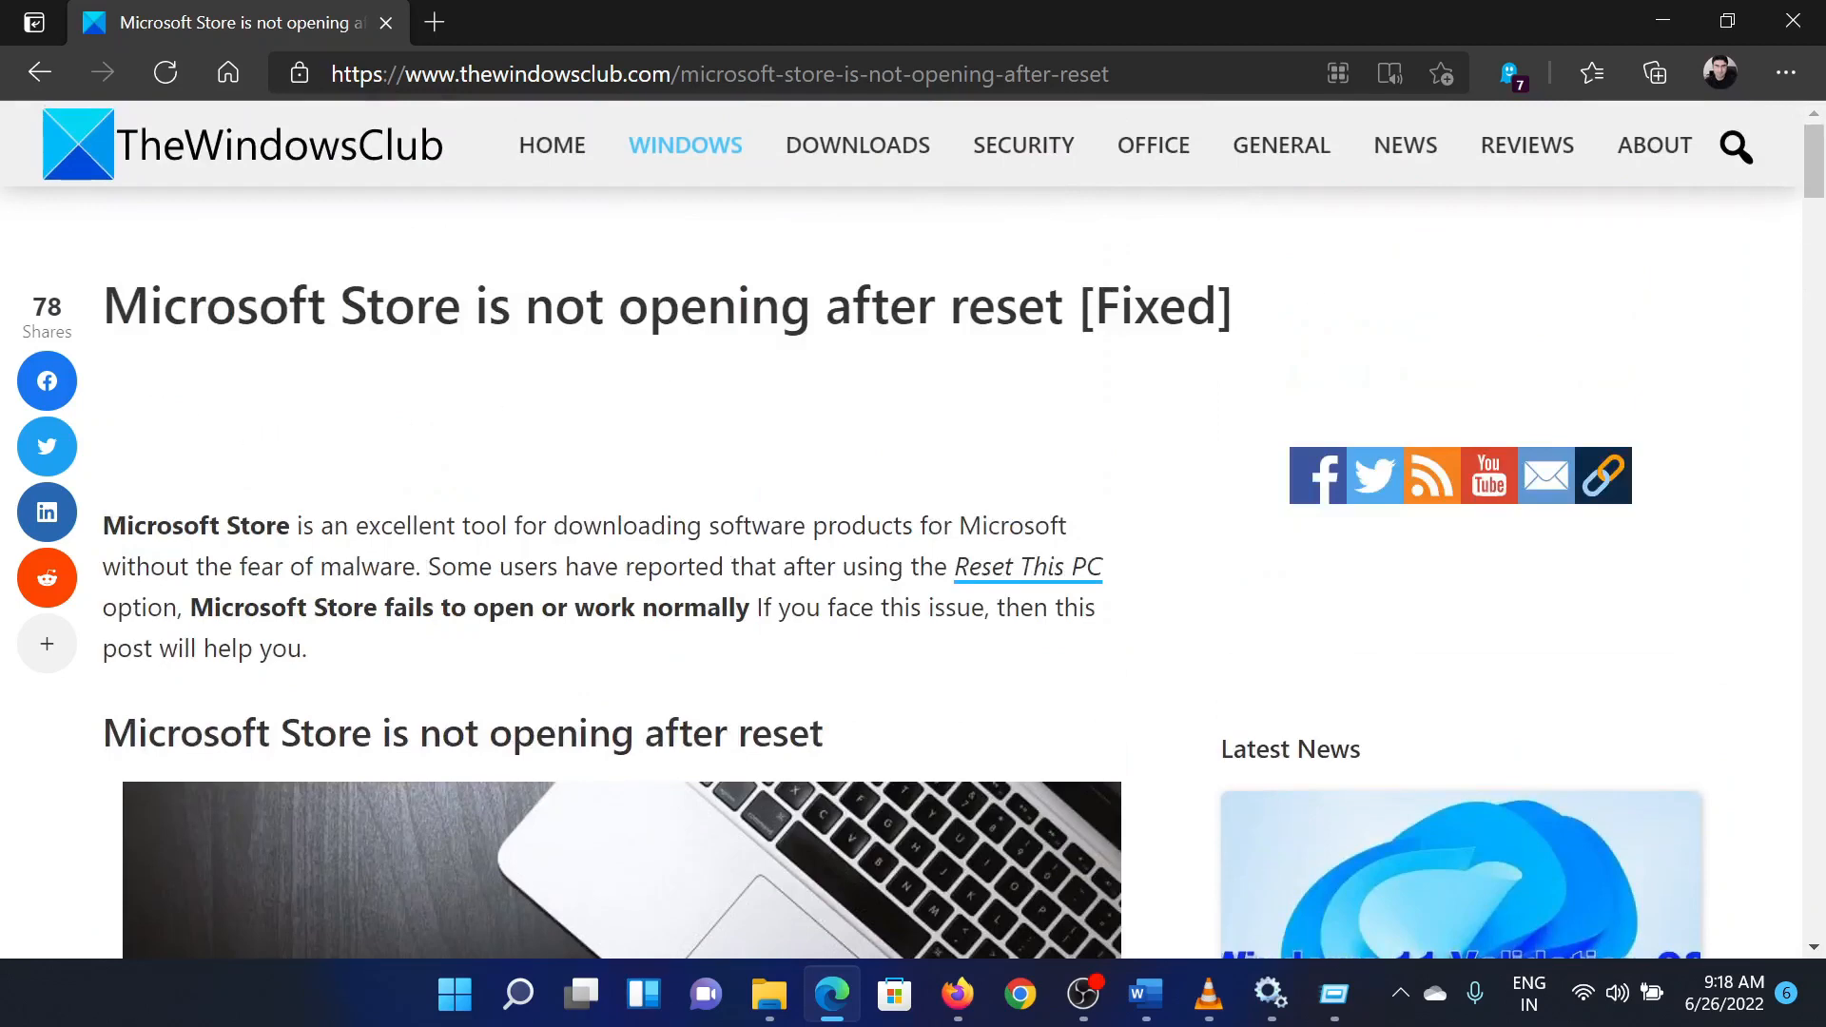
drag(103, 304, 1017, 304)
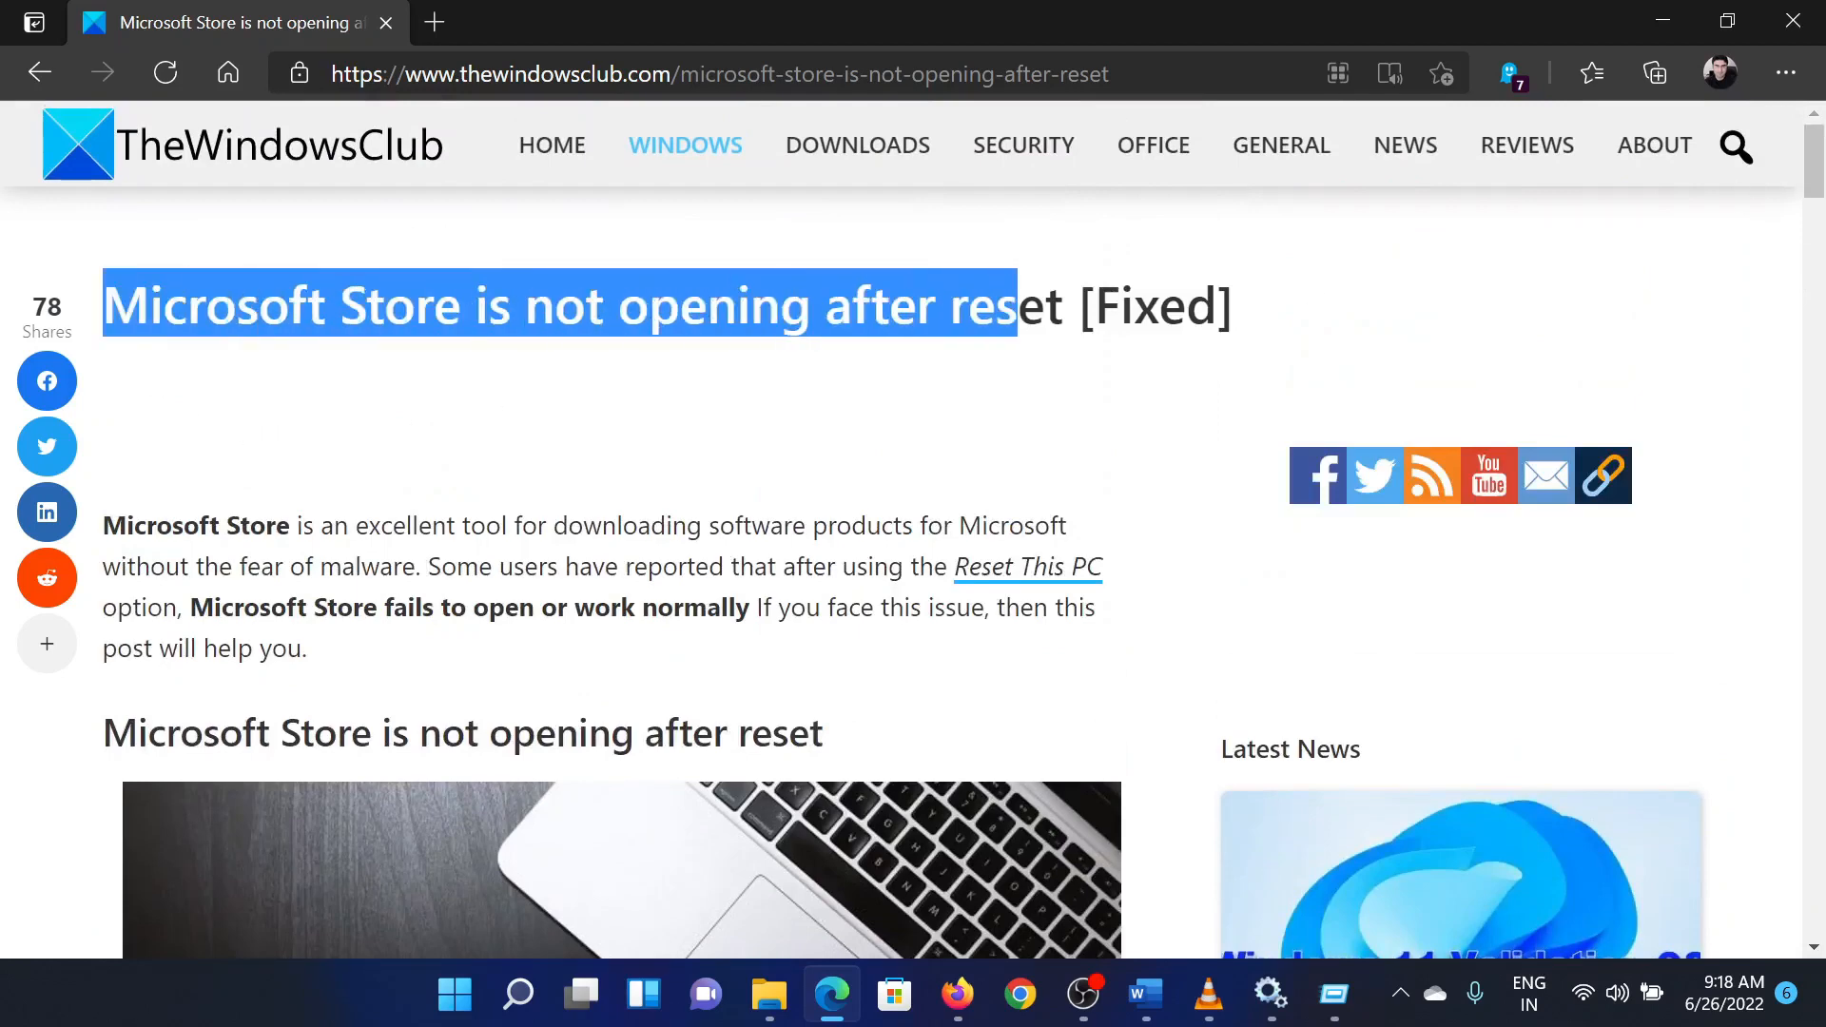
click(1029, 414)
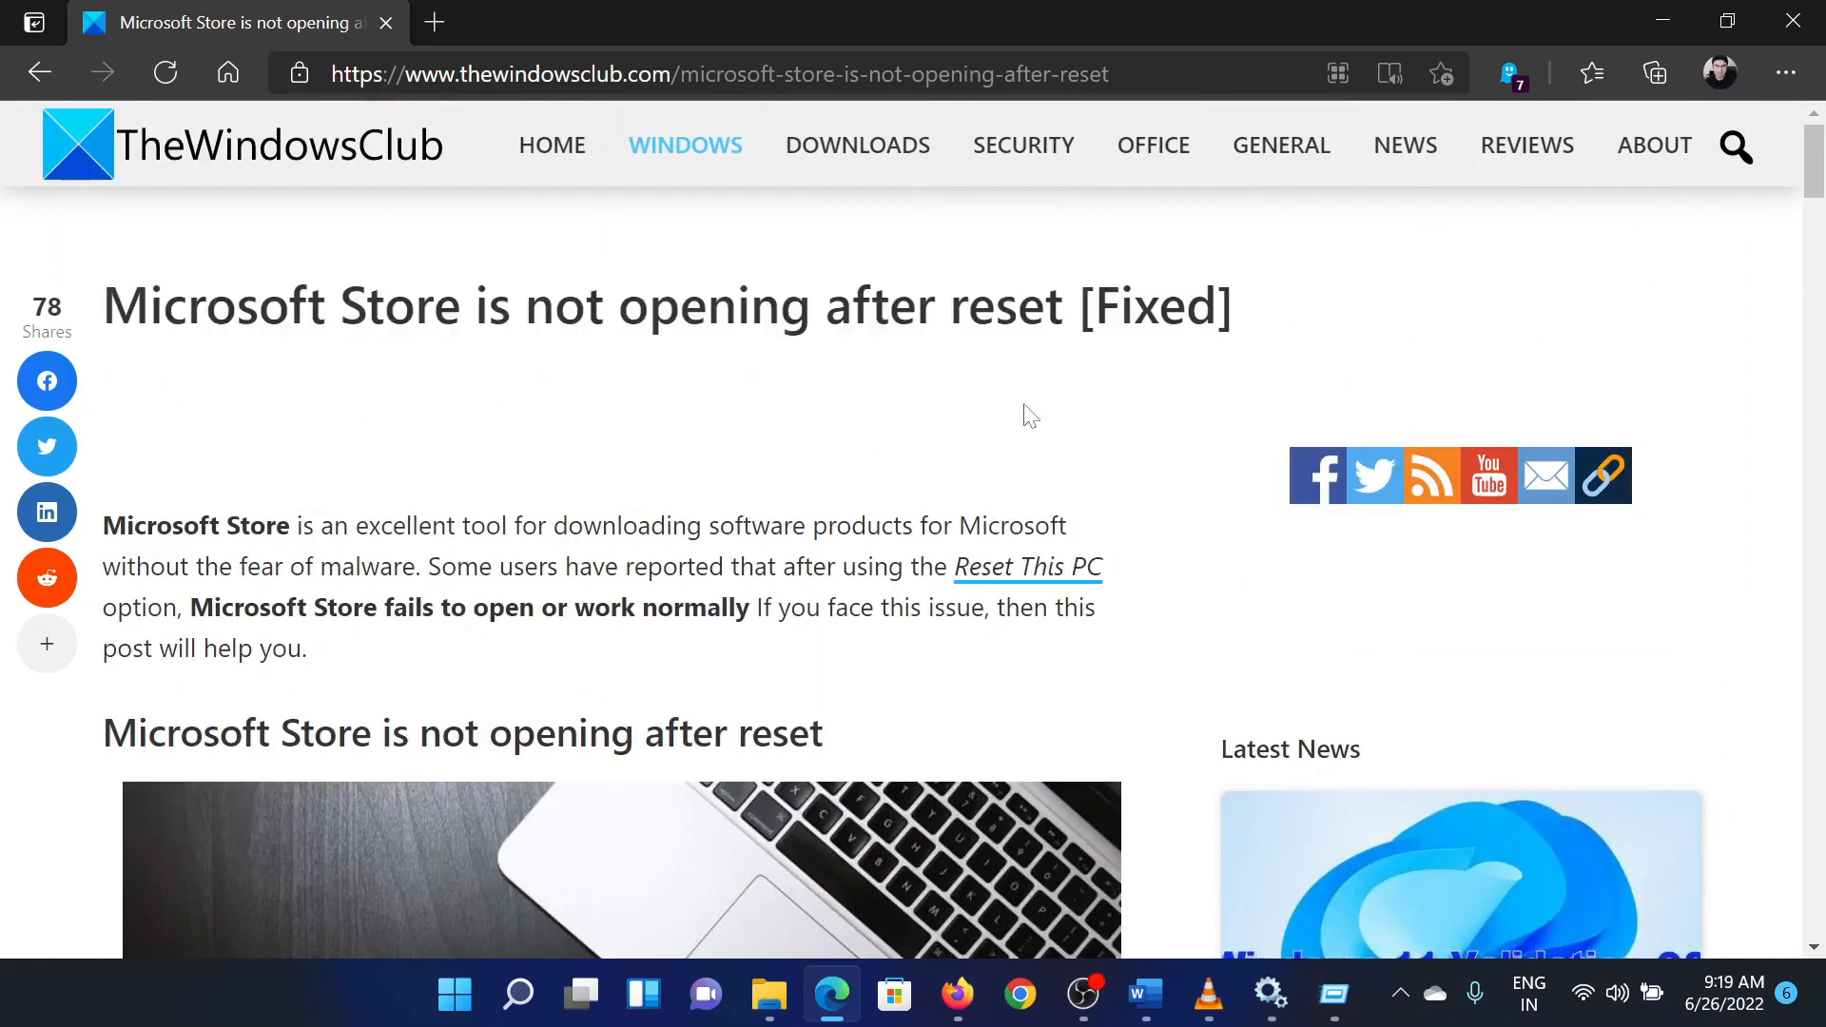